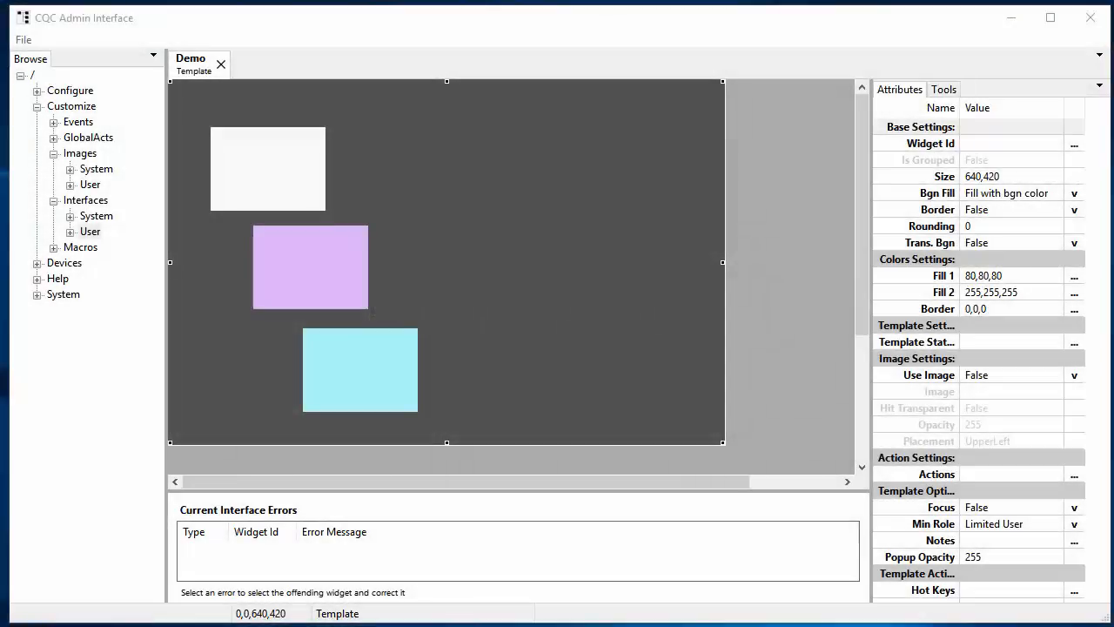
mouse_move(543, 153)
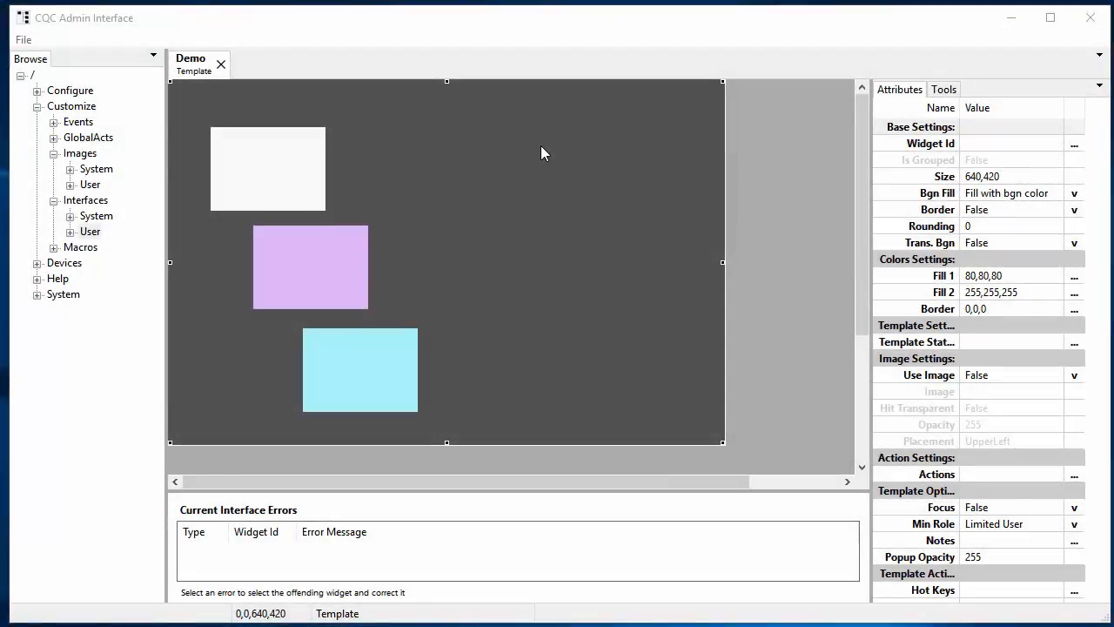
mouse_move(1019, 175)
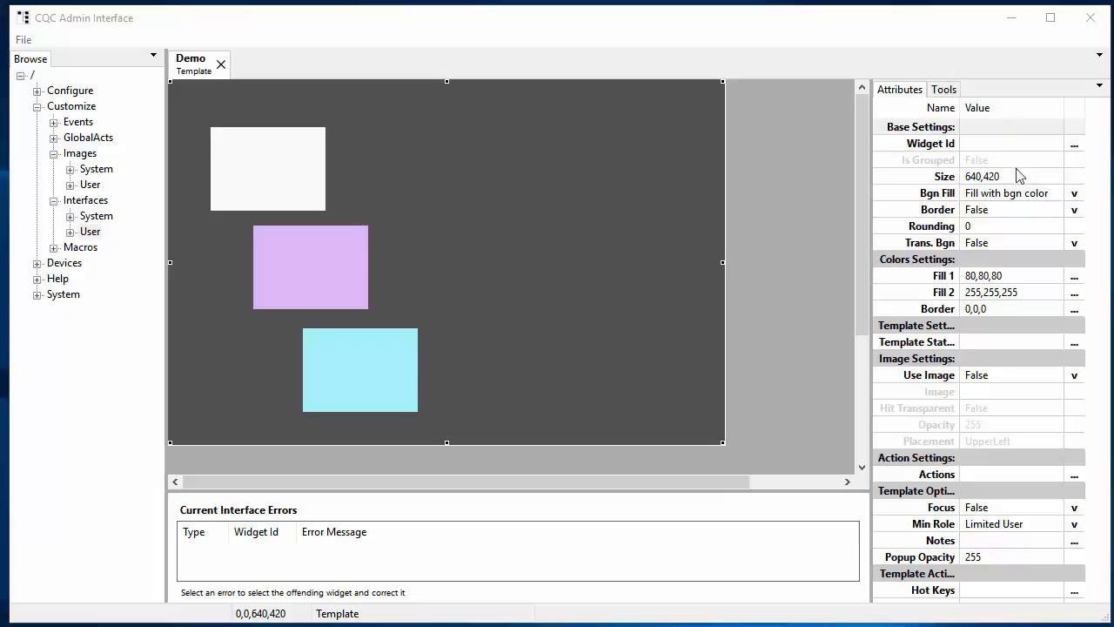
mouse_move(1022, 509)
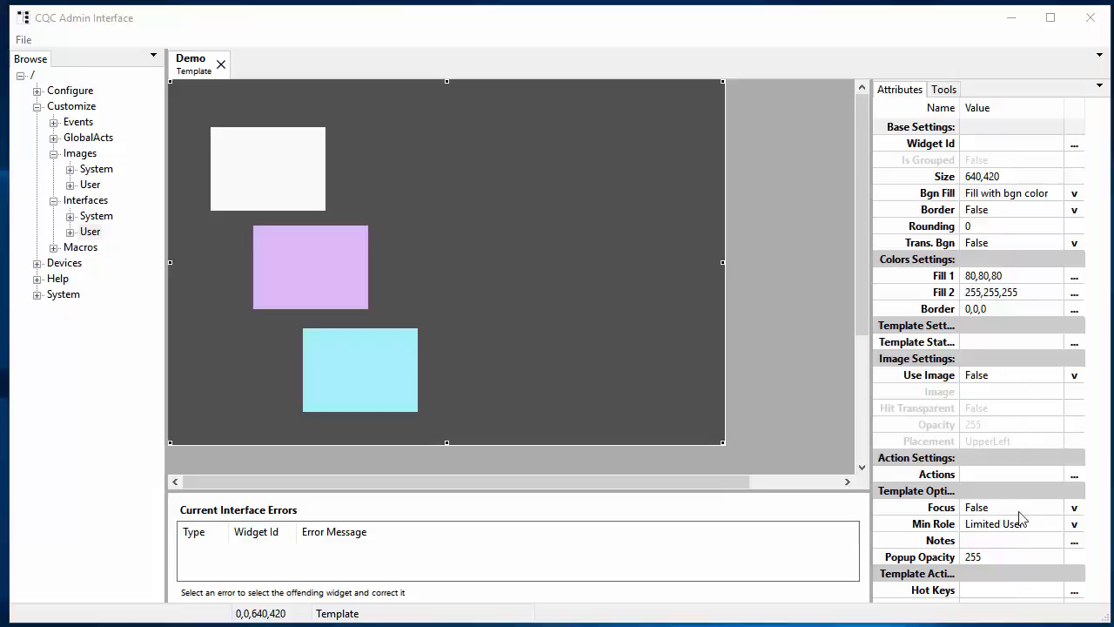
mouse_move(1023, 535)
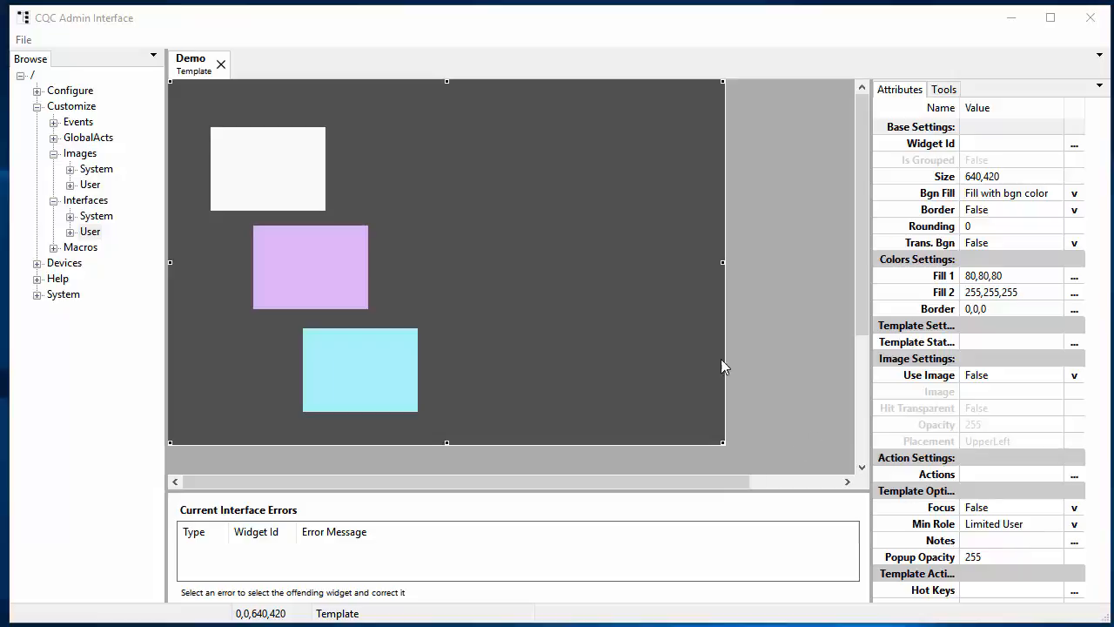
mouse_move(557, 97)
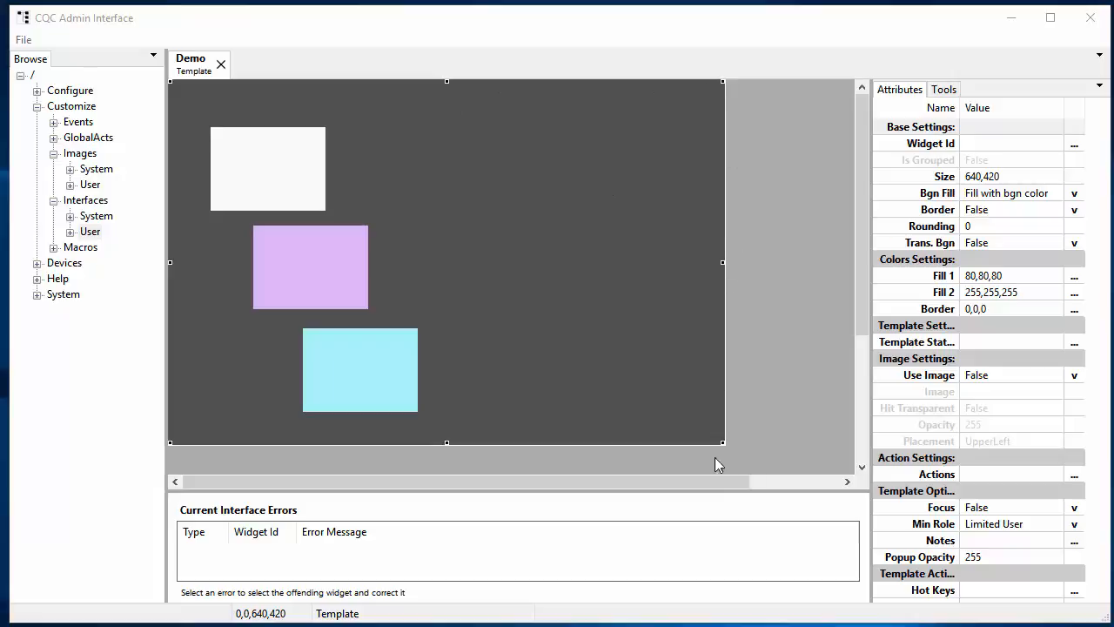
mouse_move(486, 323)
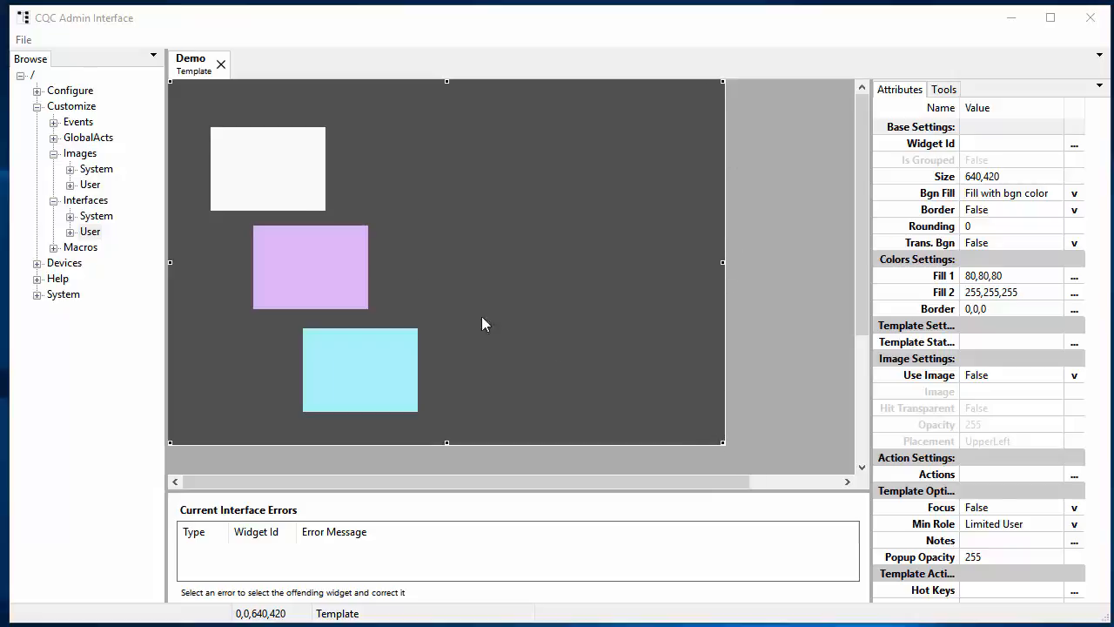
Select the white rectangle and extend the selection to the other rectangles.
click(268, 168)
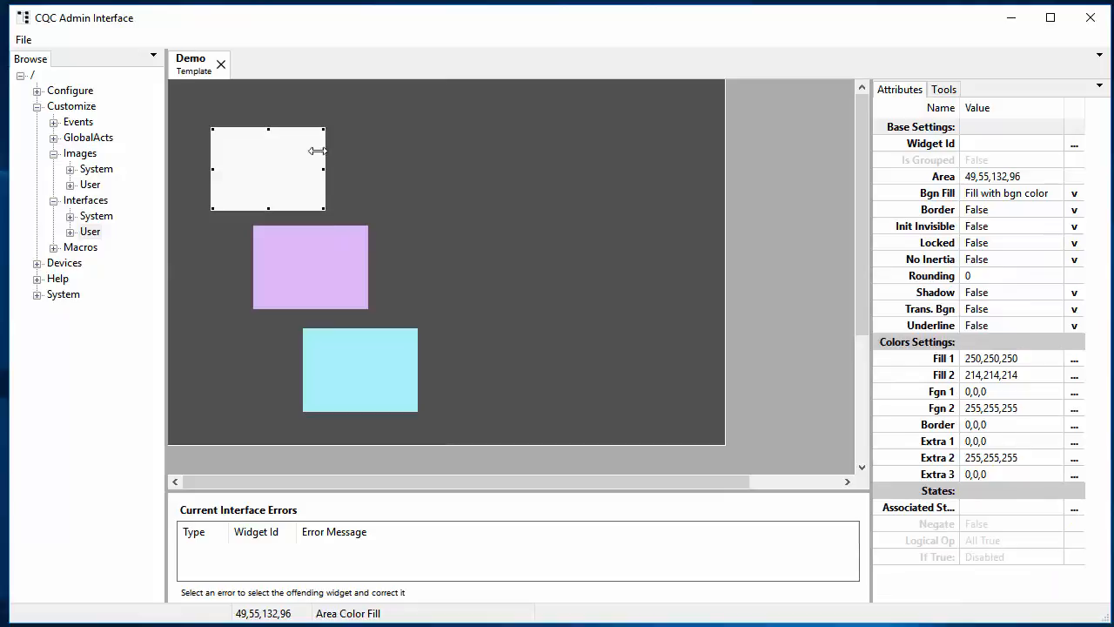
mouse_move(620, 197)
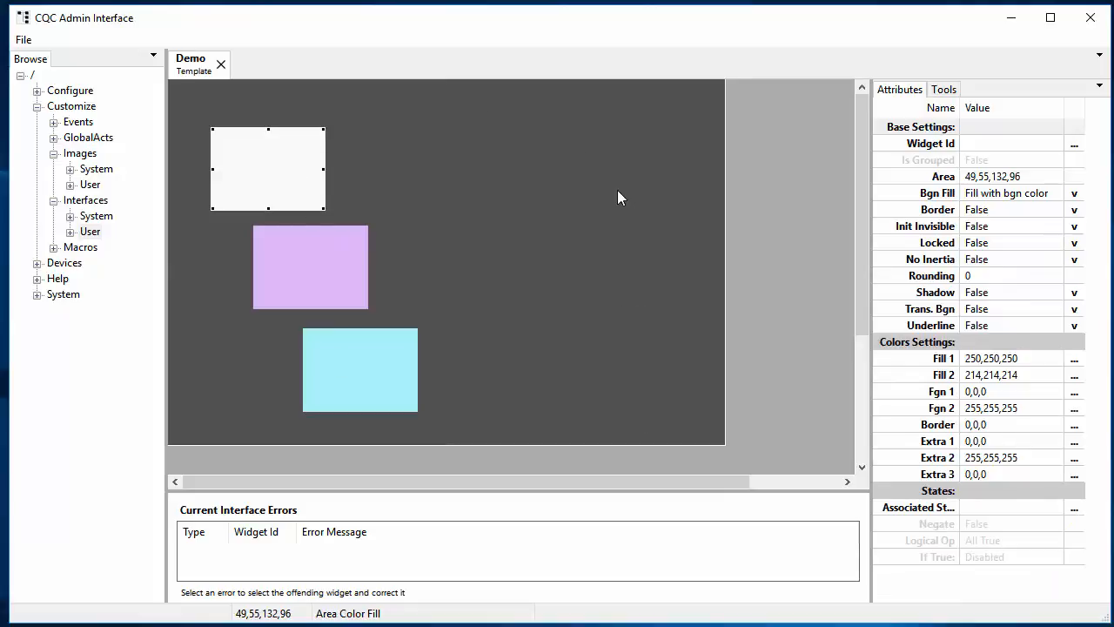
mouse_move(440, 272)
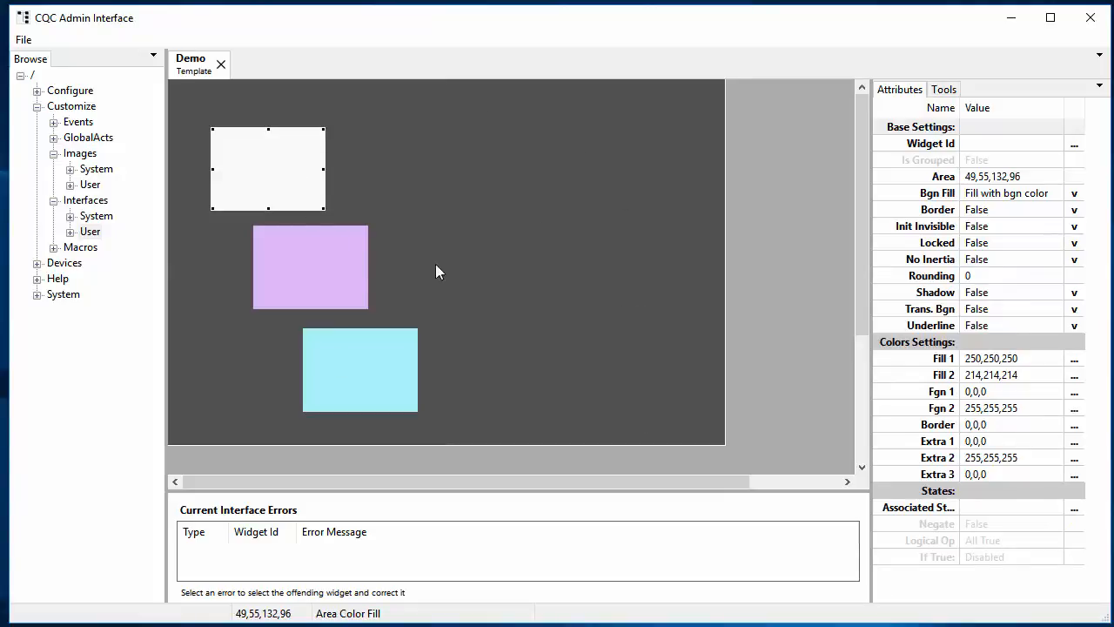
click(310, 268)
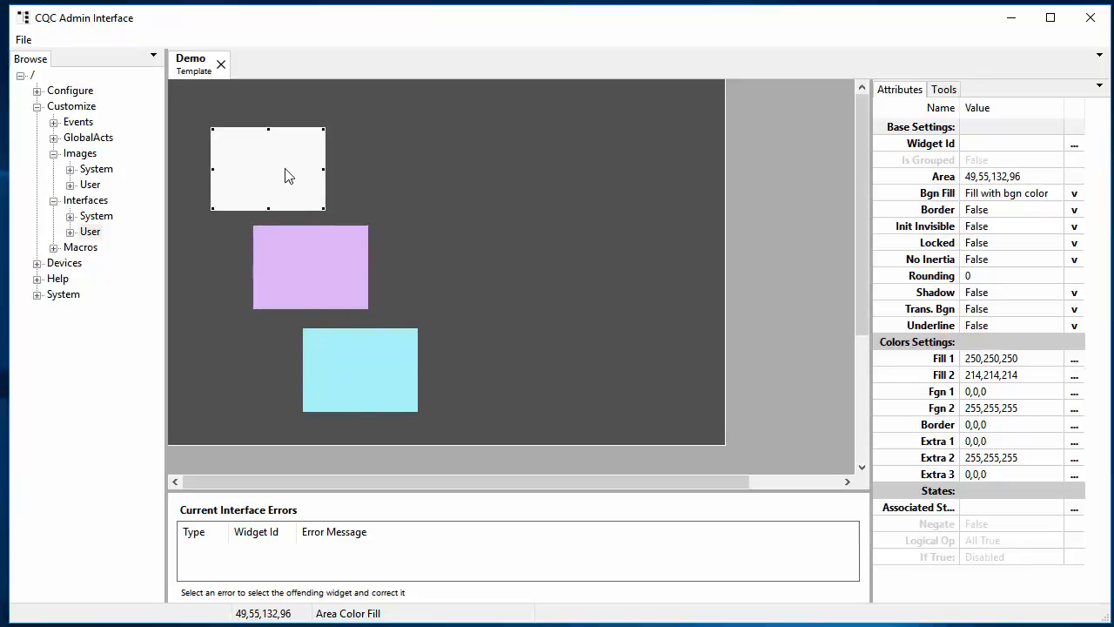
mouse_move(317, 283)
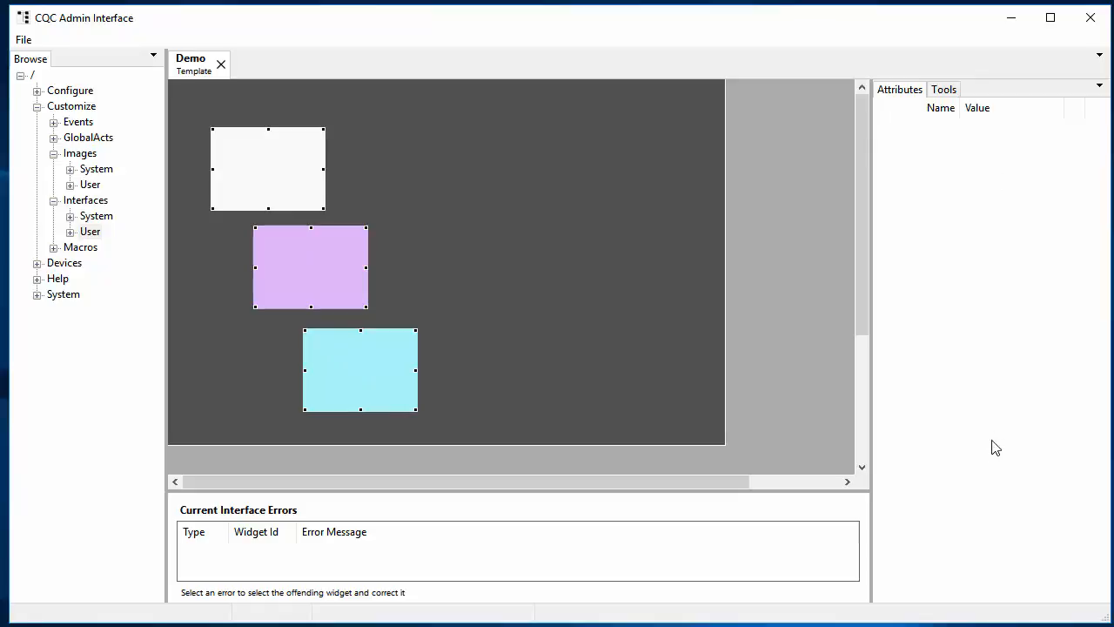
mouse_move(994, 431)
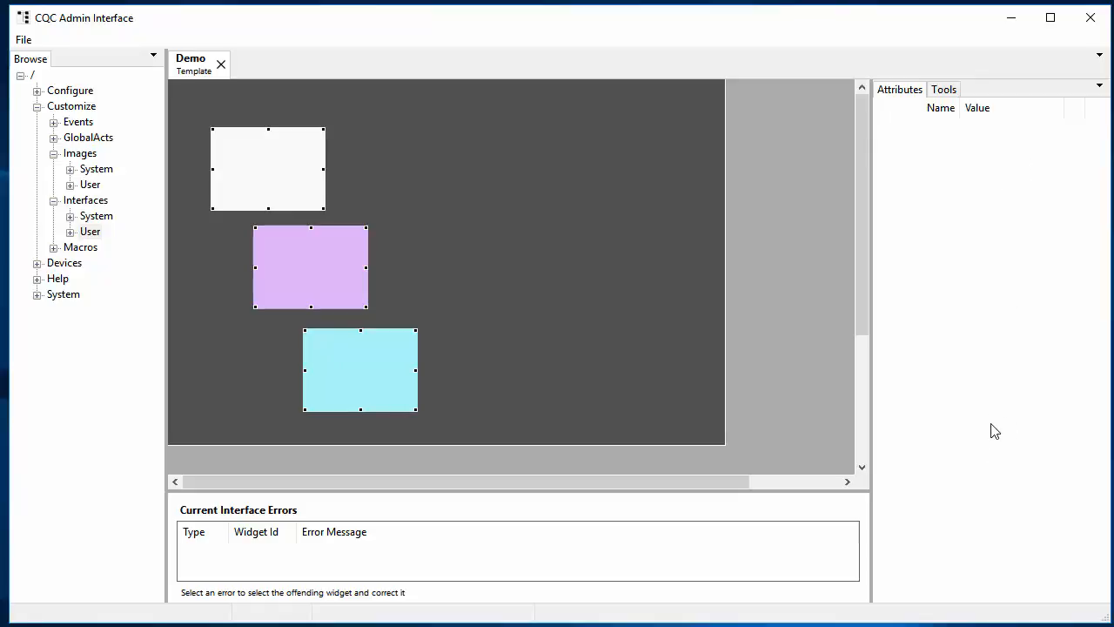
mouse_move(564, 176)
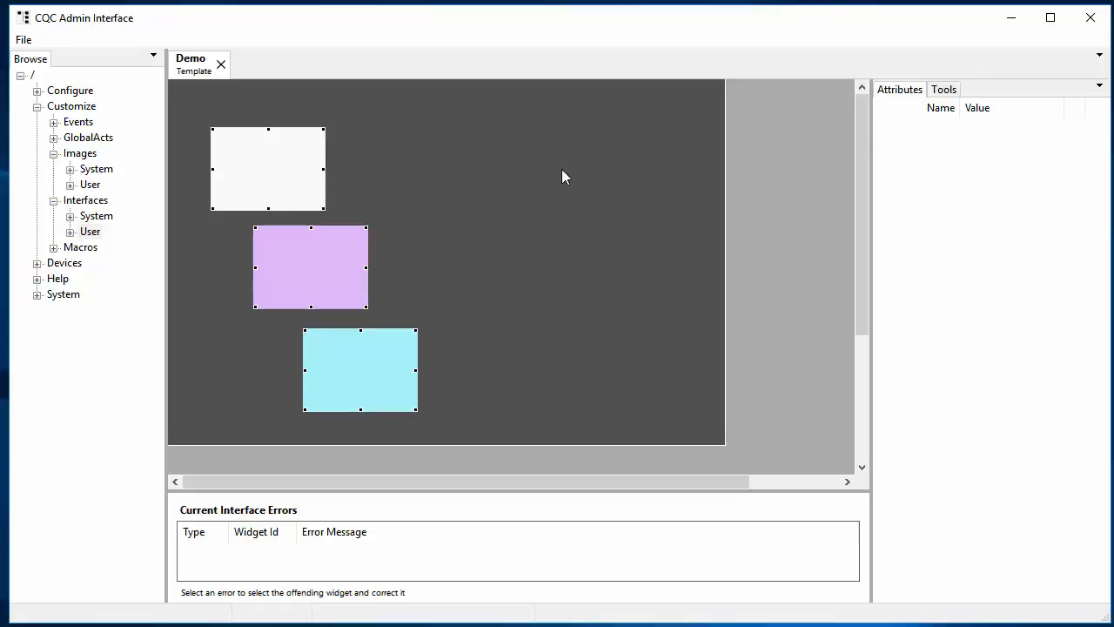
mouse_move(576, 146)
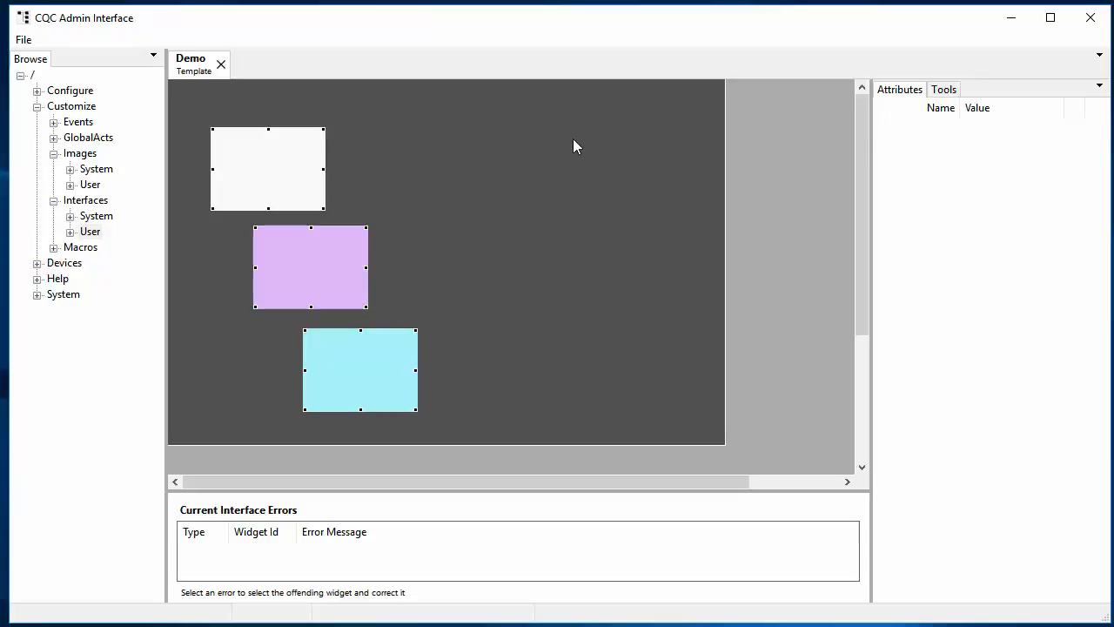
mouse_move(482, 119)
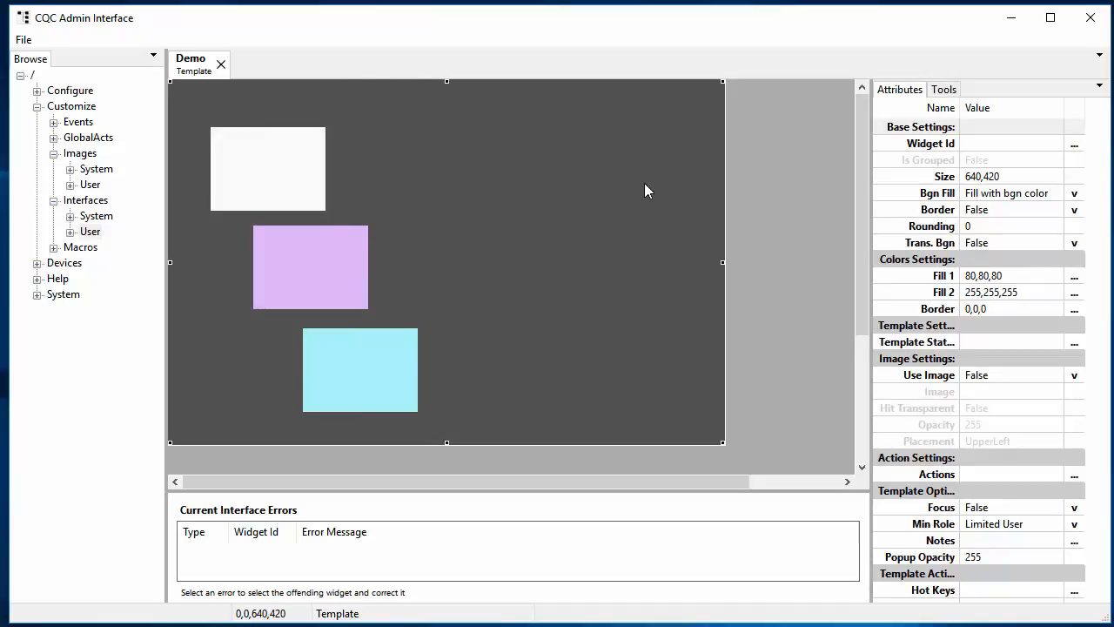
mouse_move(605, 207)
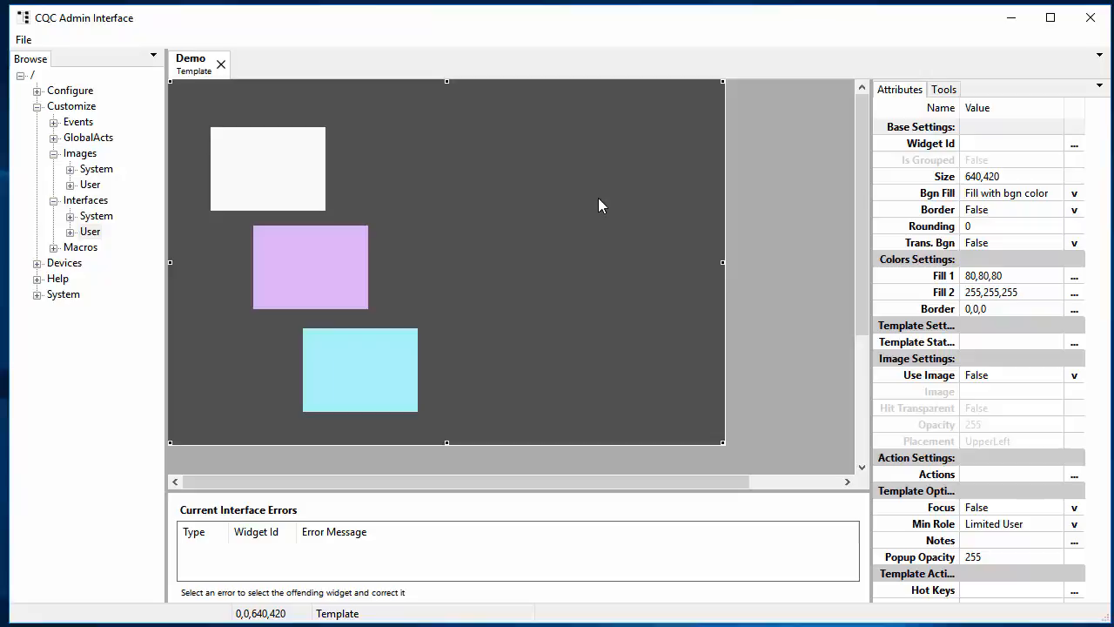
mouse_move(191, 124)
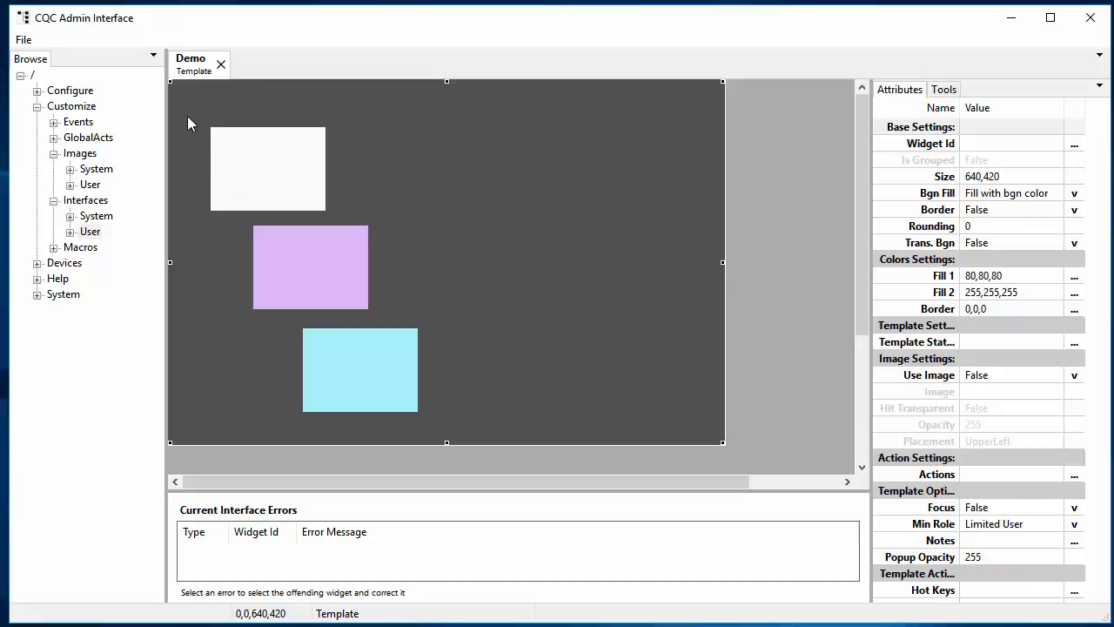
Box-select the white and purple rectangles, leaving the cyan box out.
drag(195, 113, 474, 392)
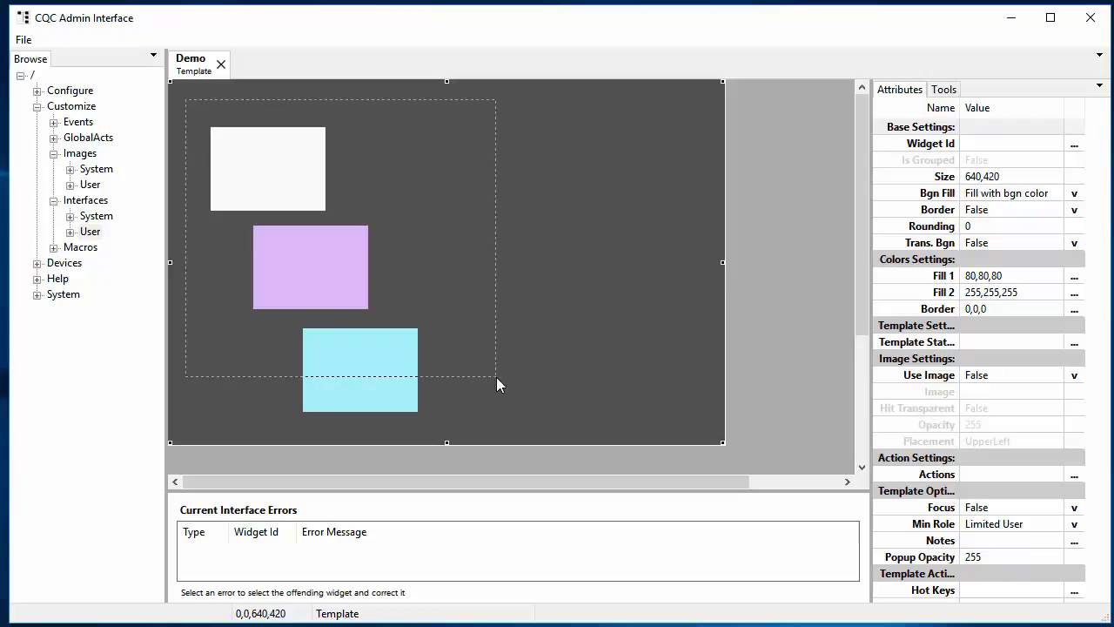
click(310, 267)
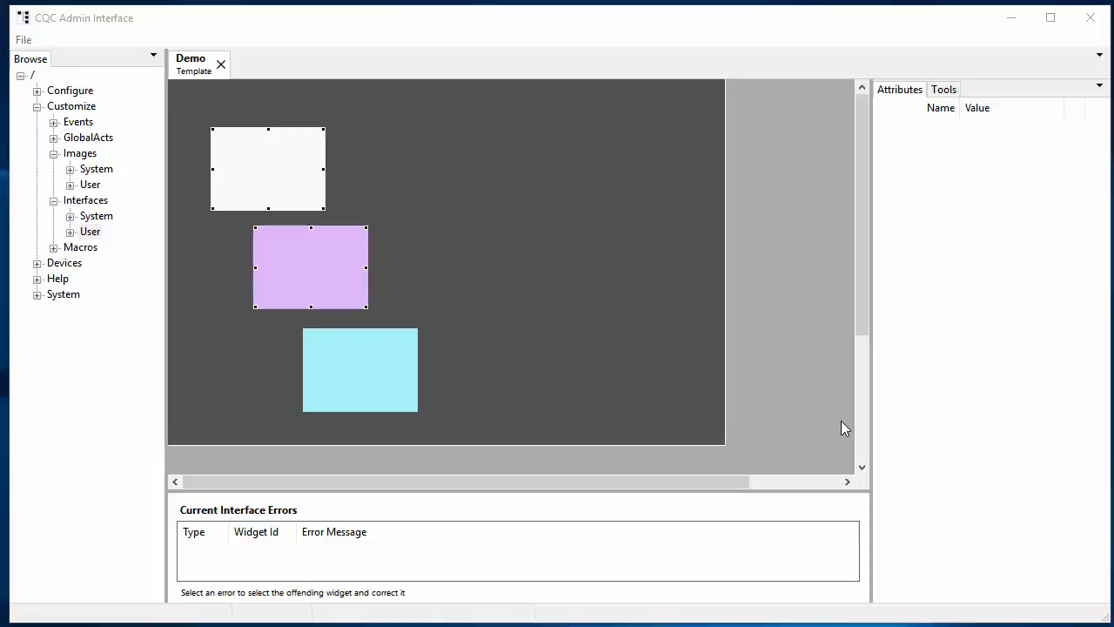
mouse_move(990, 183)
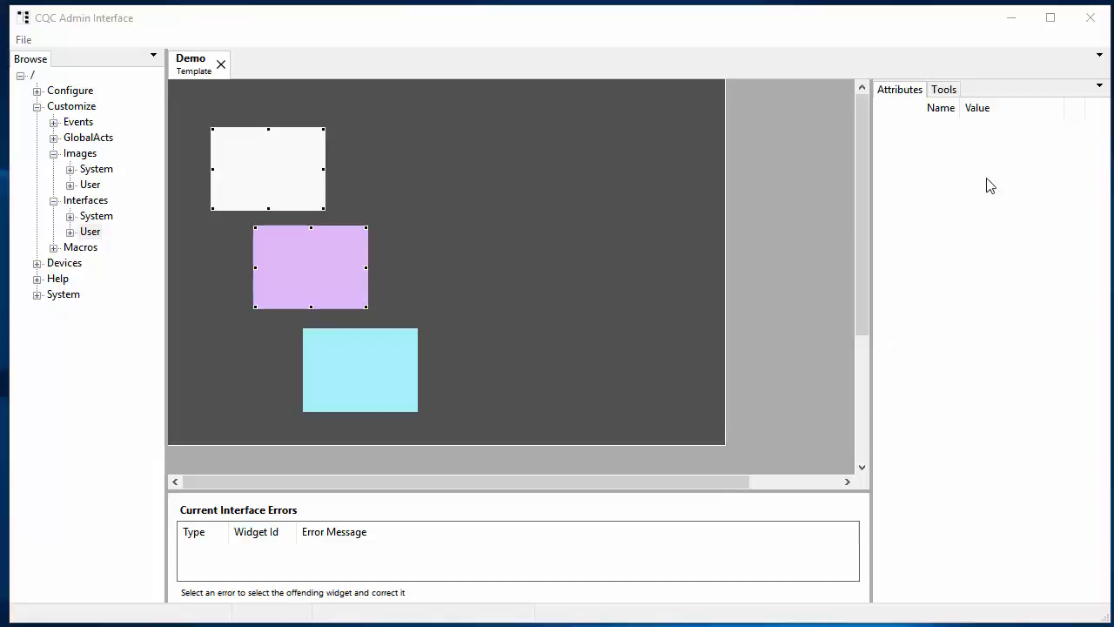
click(944, 89)
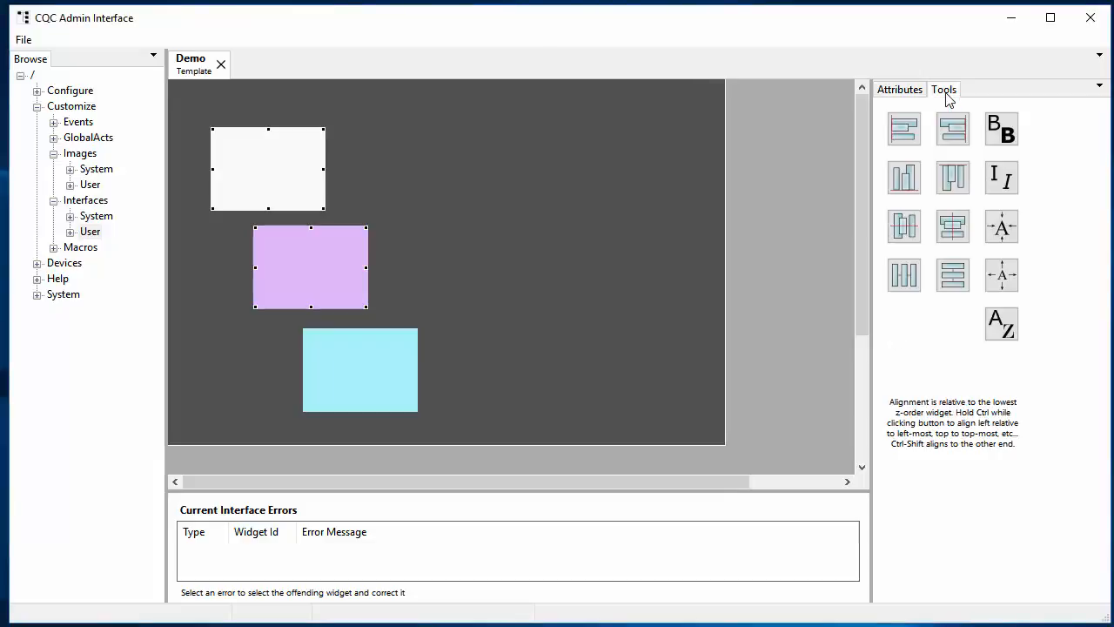
mouse_move(886, 279)
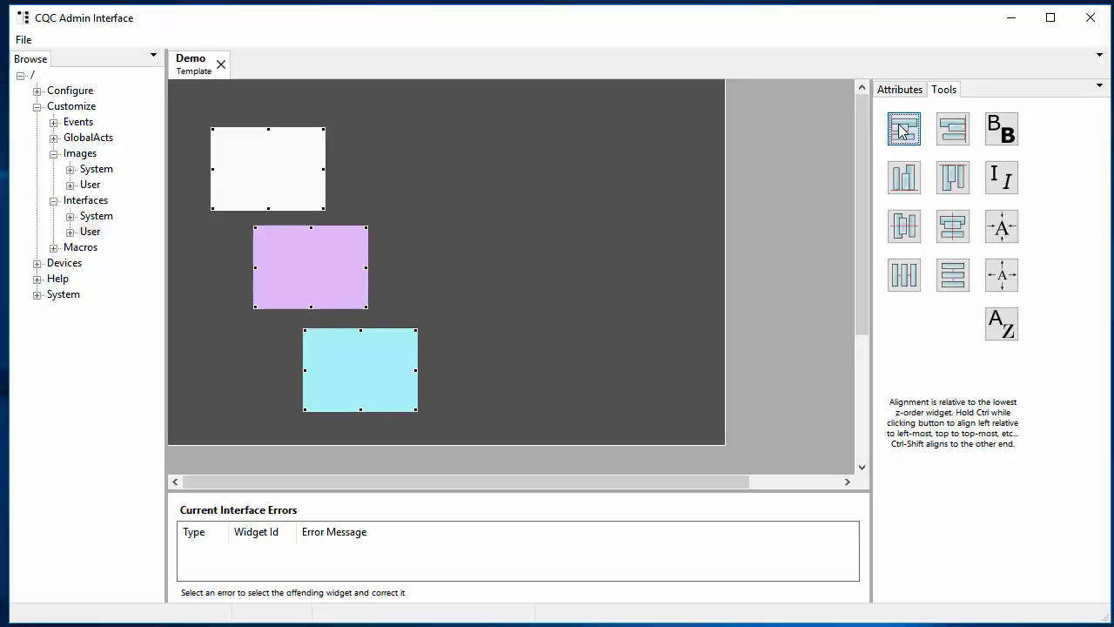
click(904, 129)
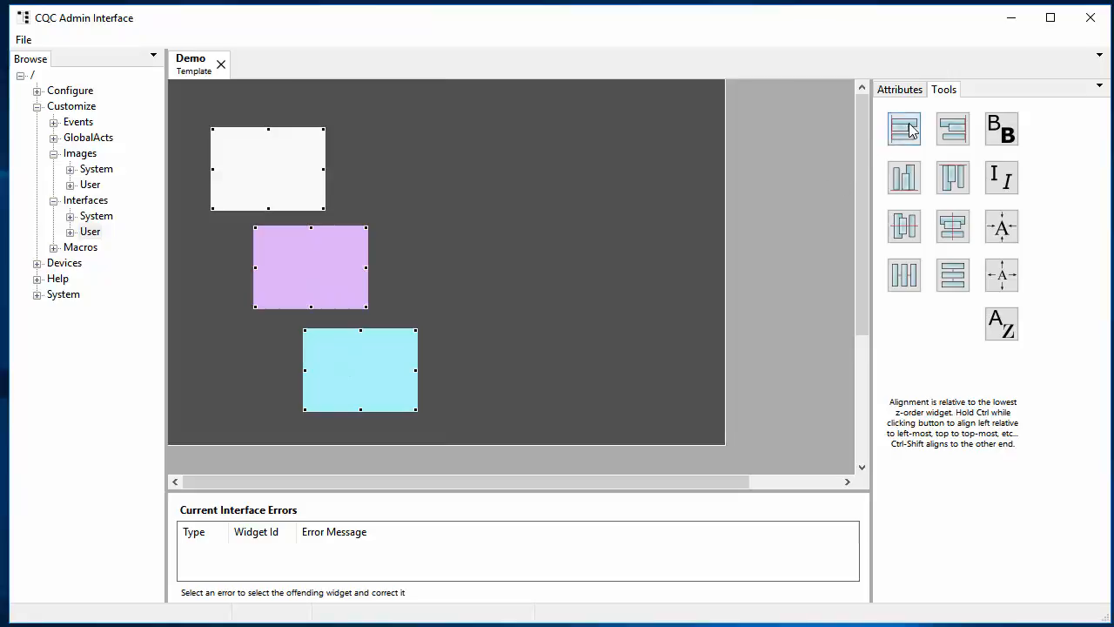
click(904, 129)
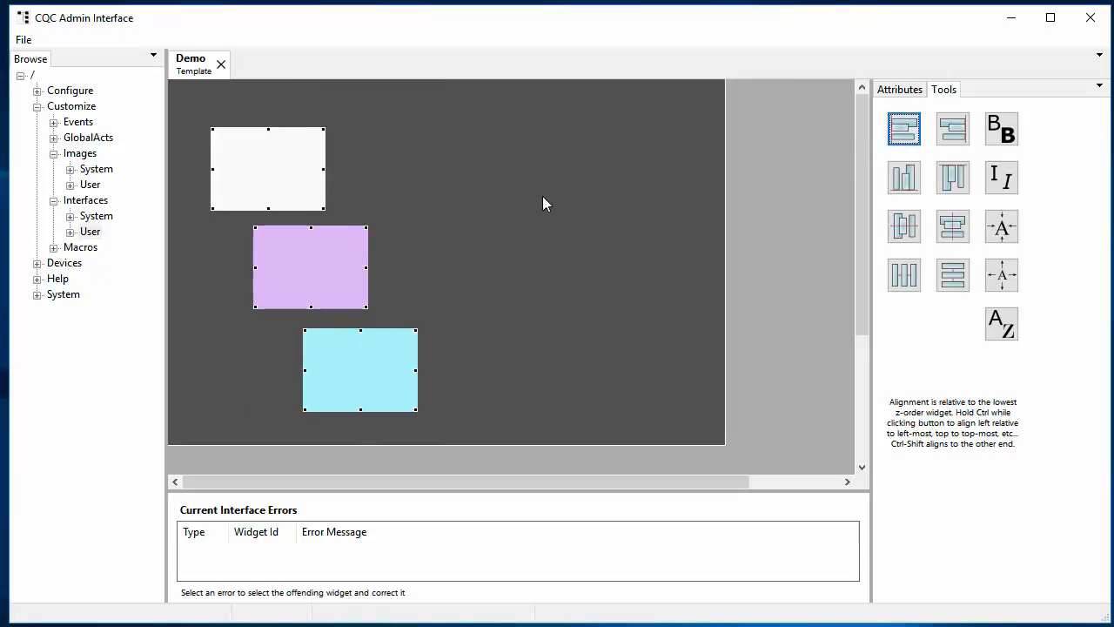
Drag the cyan rectangle up over the purple one, stacking the boxes.
click(192, 106)
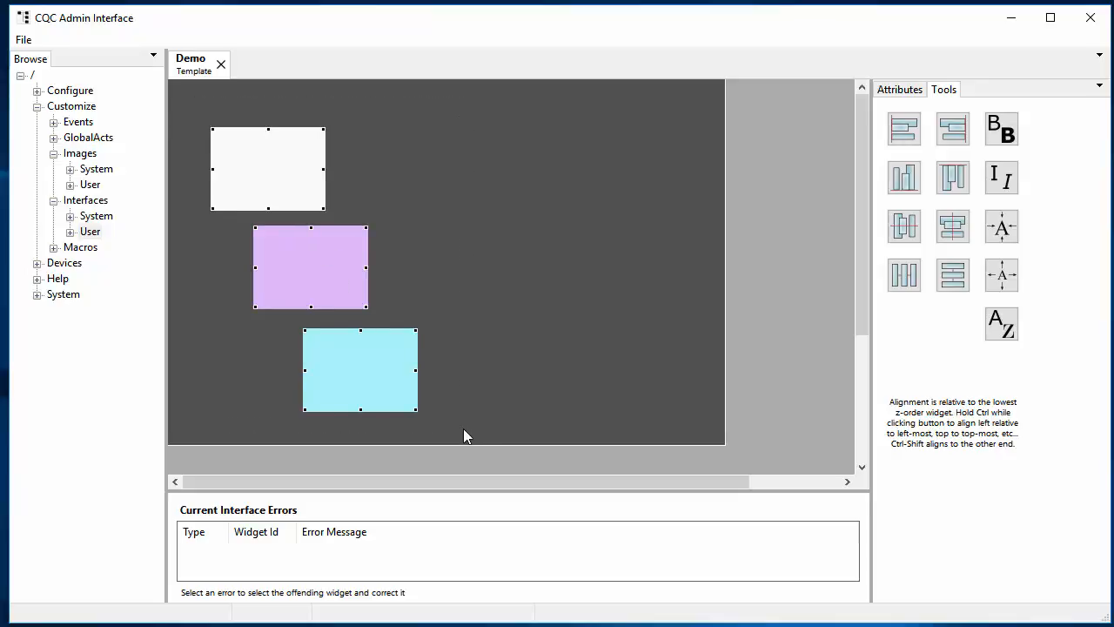
mouse_move(470, 437)
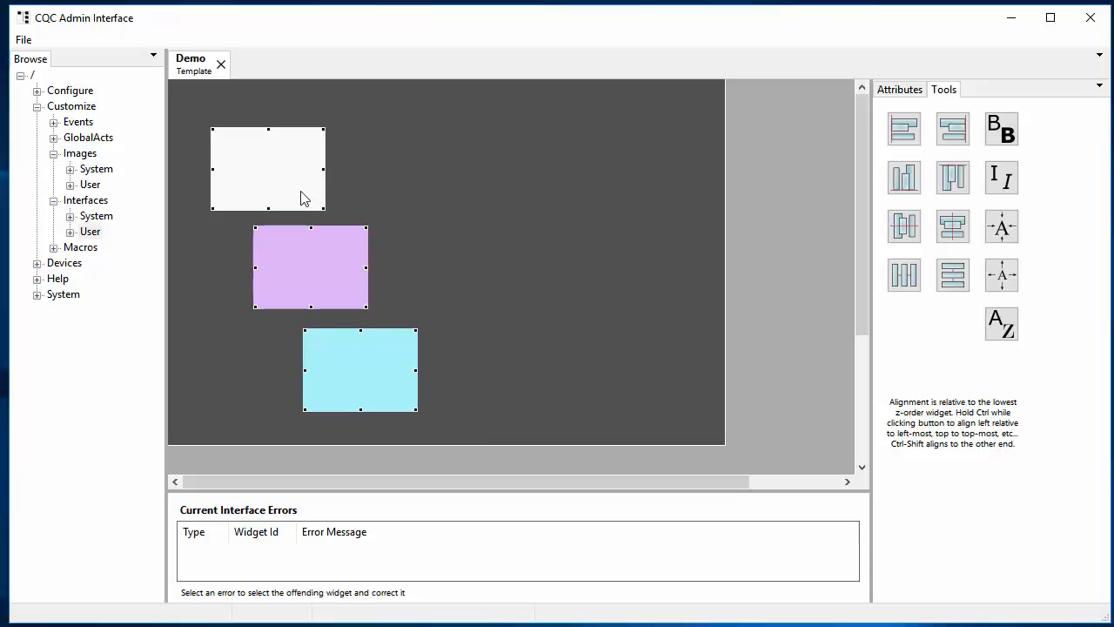
click(447, 183)
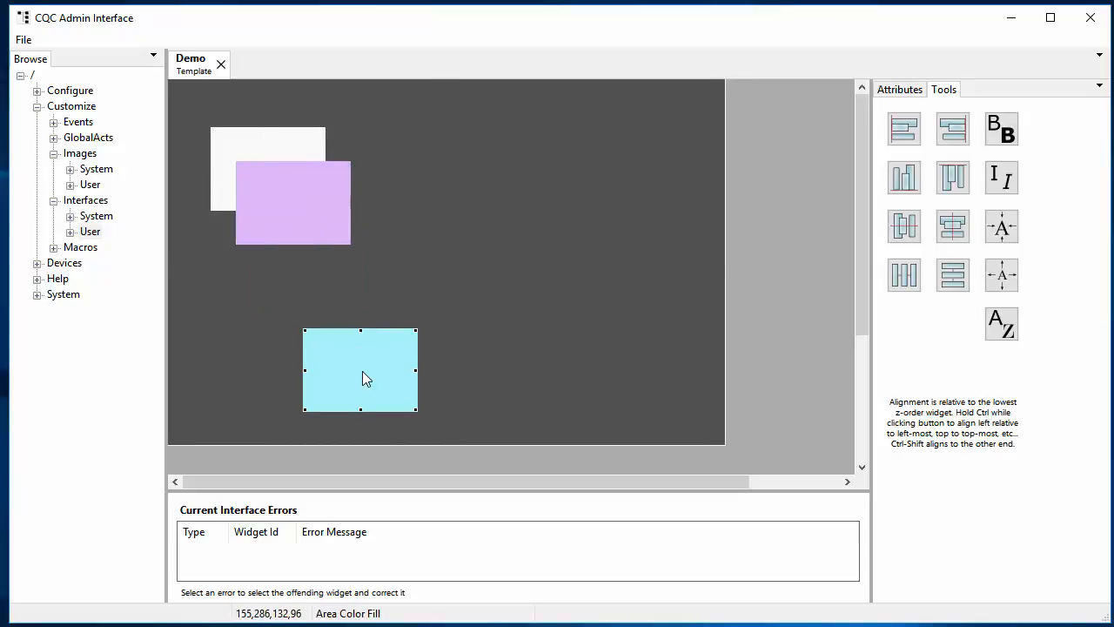
drag(360, 369, 311, 222)
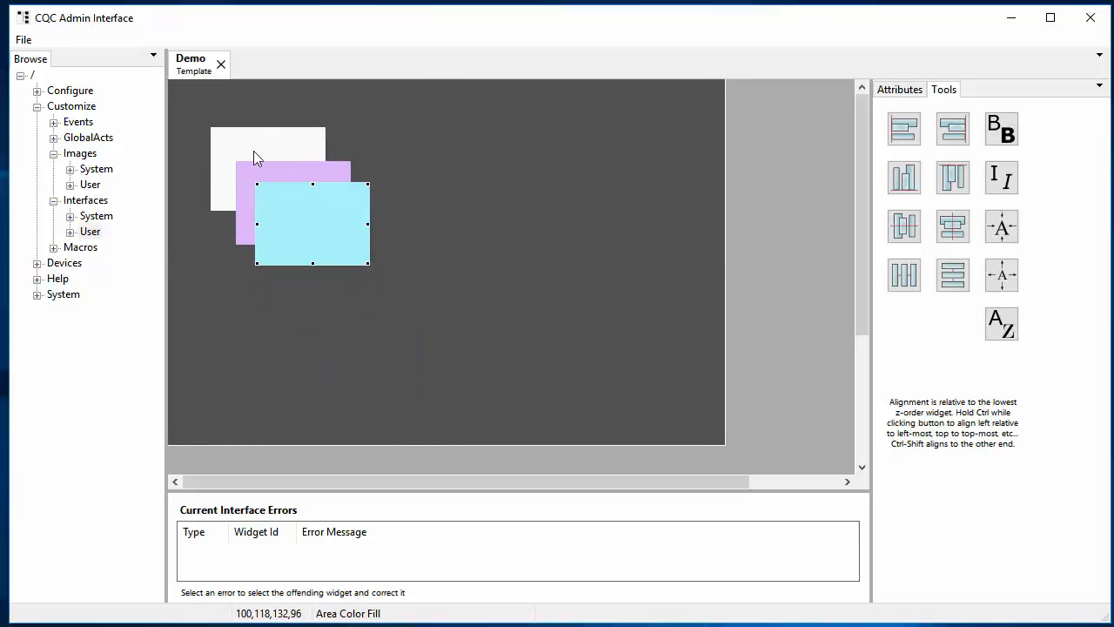
mouse_move(316, 218)
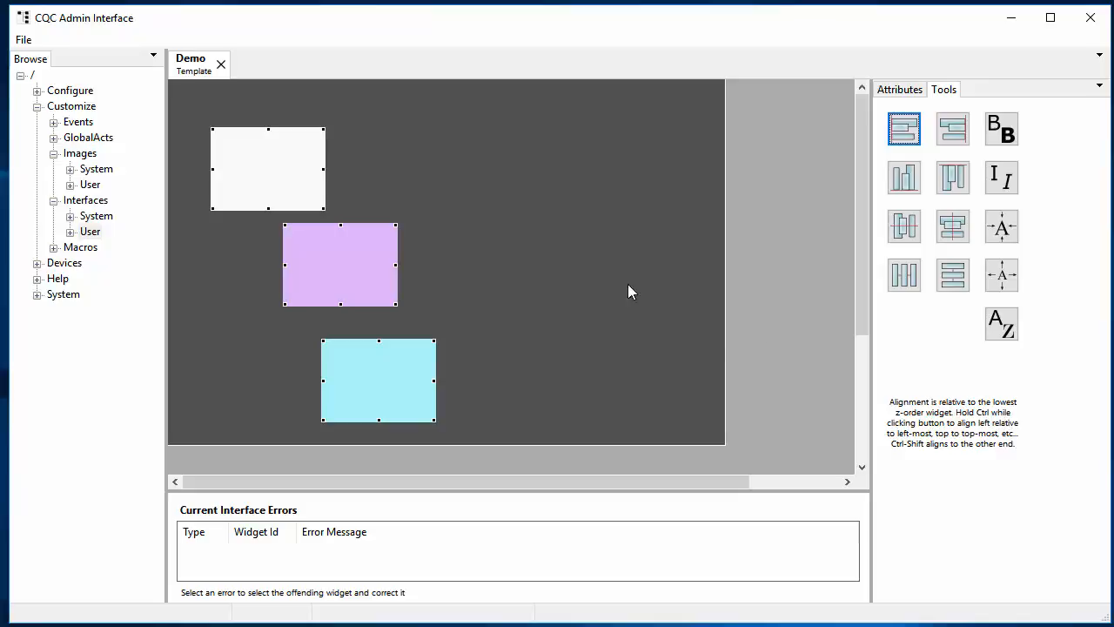
mouse_move(624, 288)
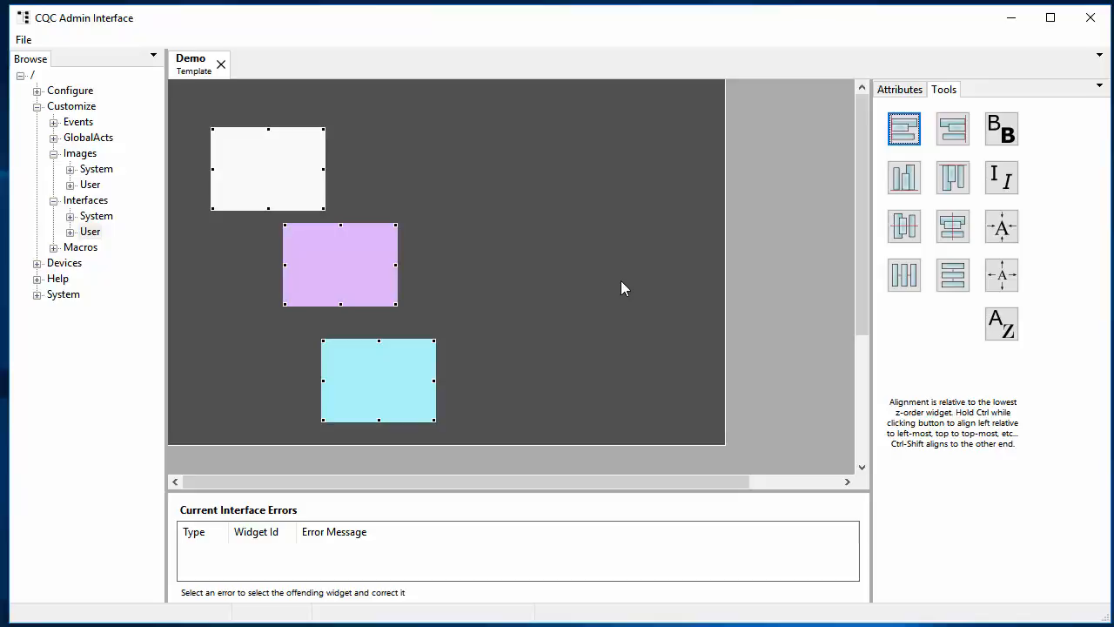
mouse_move(416, 400)
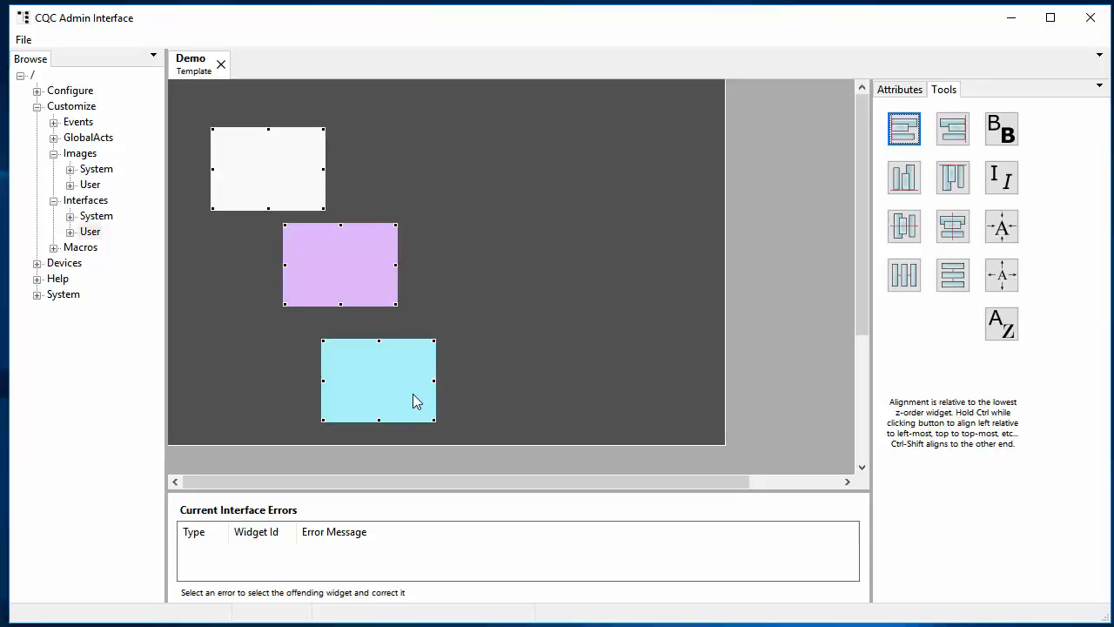
mouse_move(370, 392)
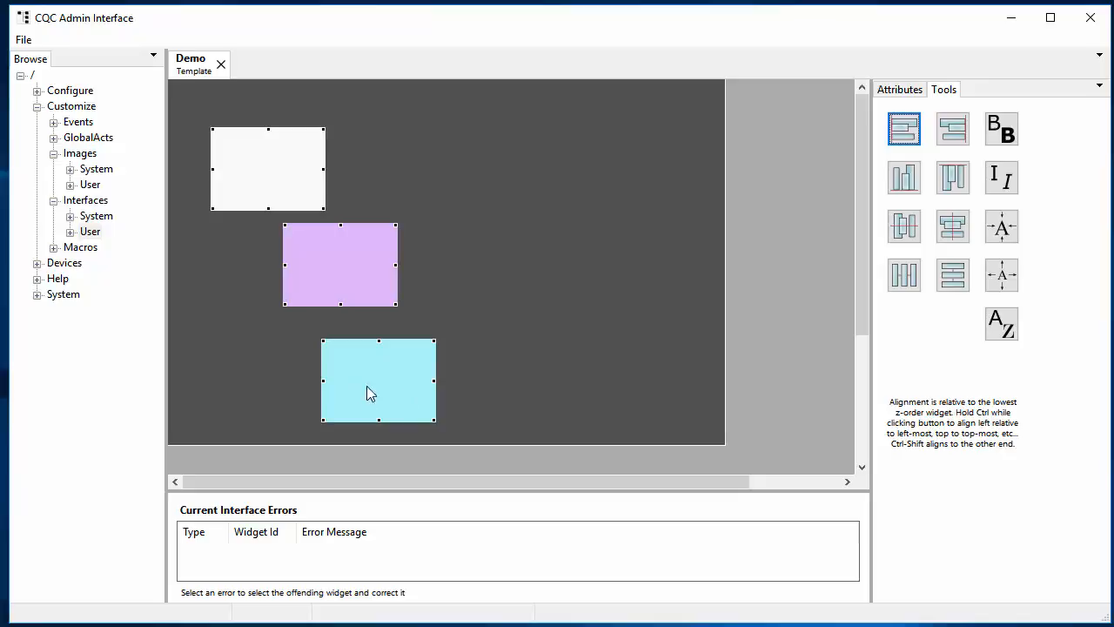
mouse_move(427, 404)
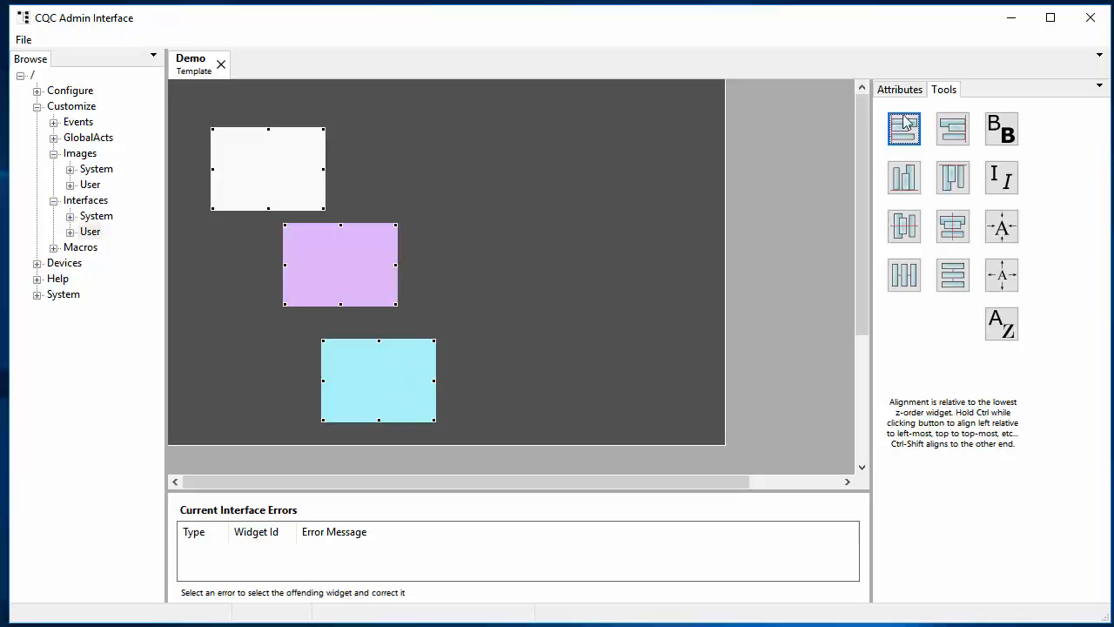
click(903, 129)
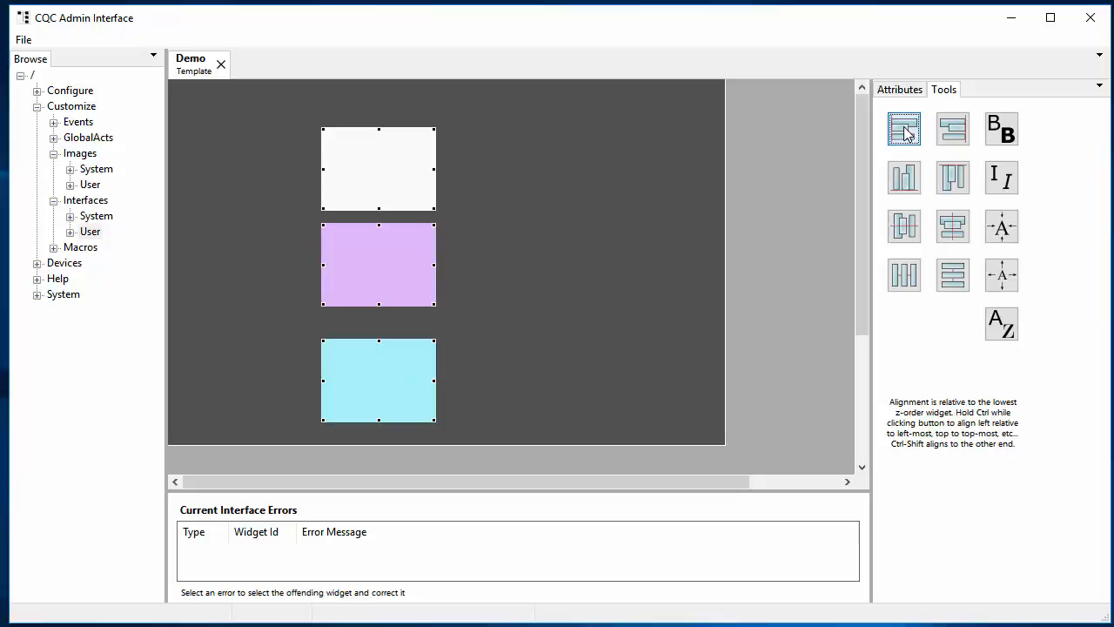
click(904, 129)
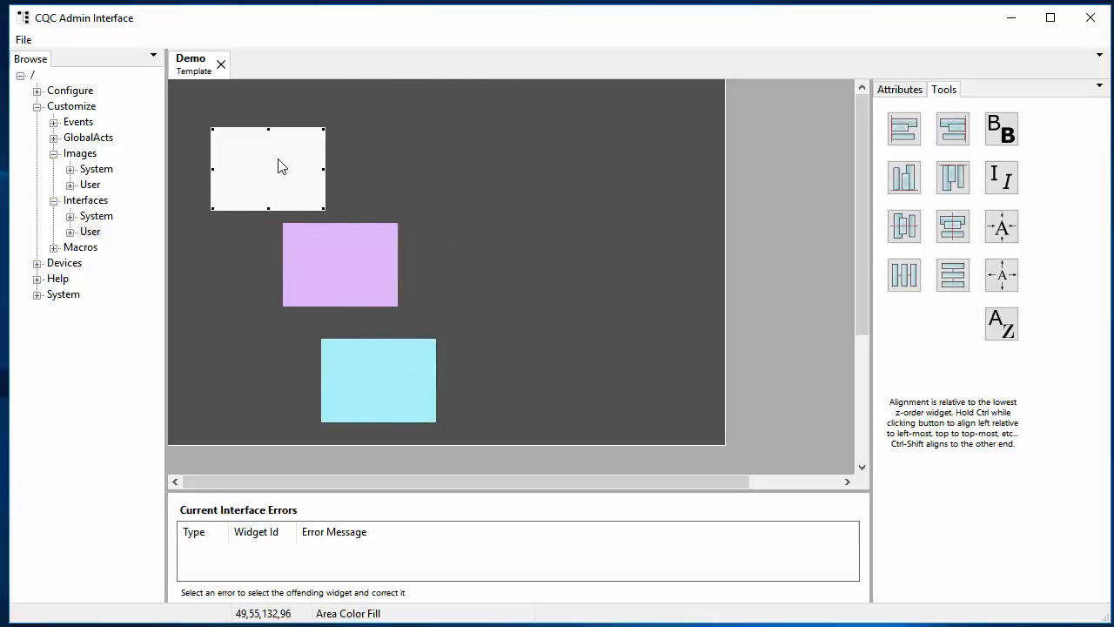
Shift the white rectangle right and align all three boxes into one vertical column.
drag(278, 166, 446, 165)
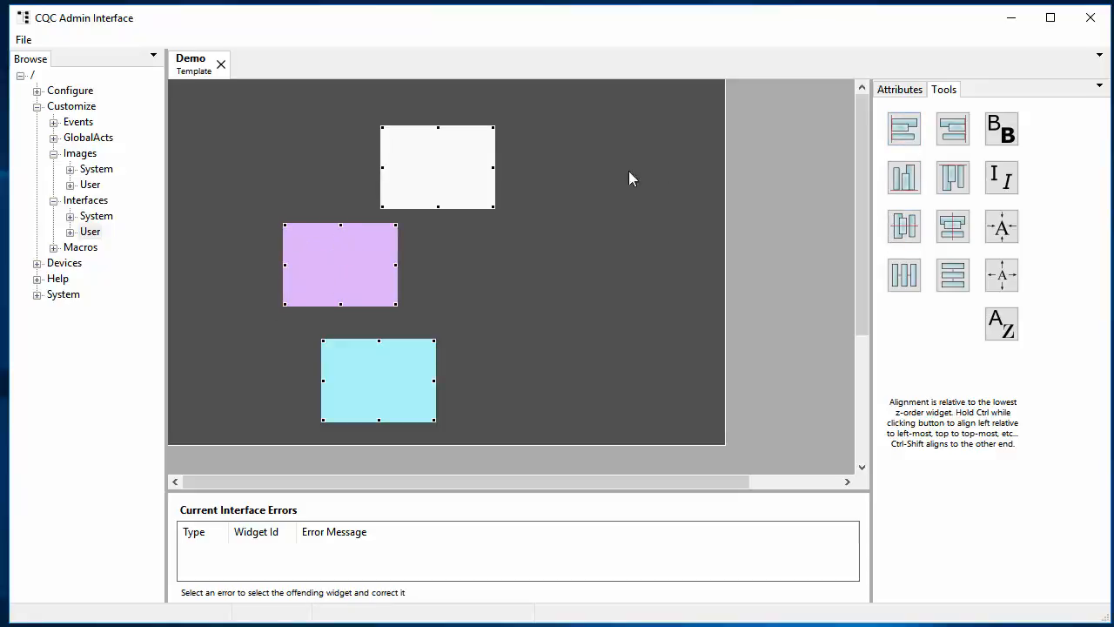
click(903, 128)
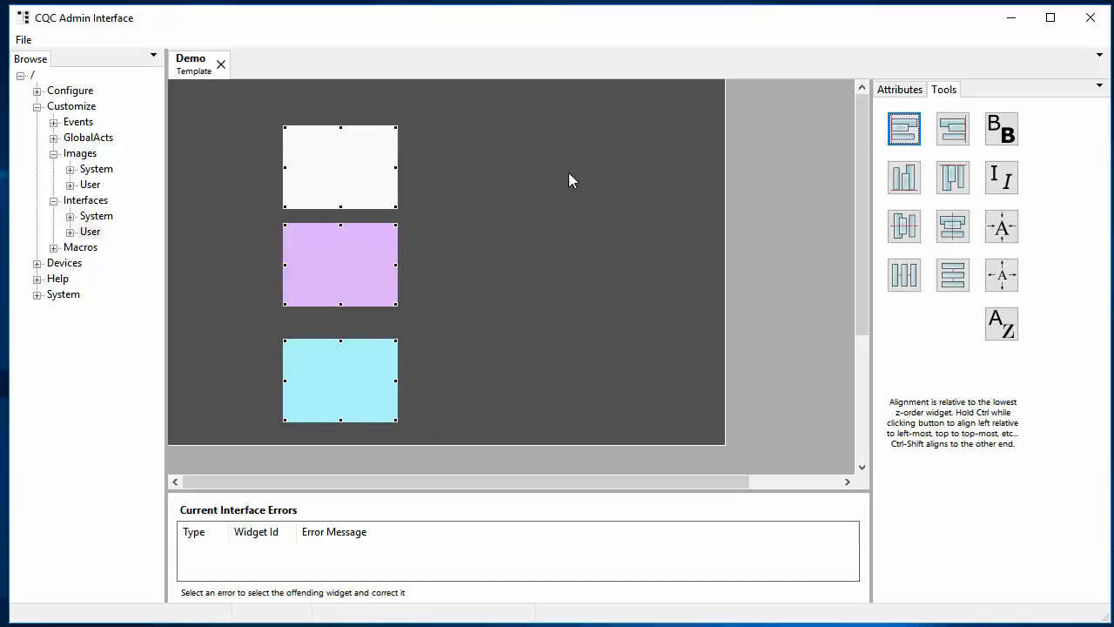
click(952, 227)
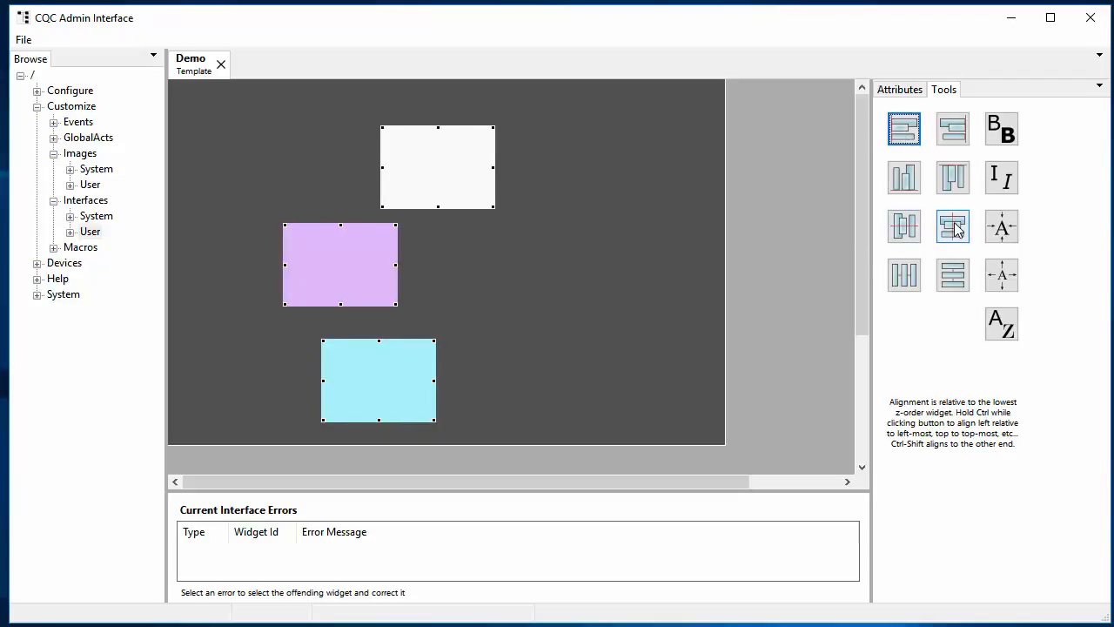
mouse_move(962, 240)
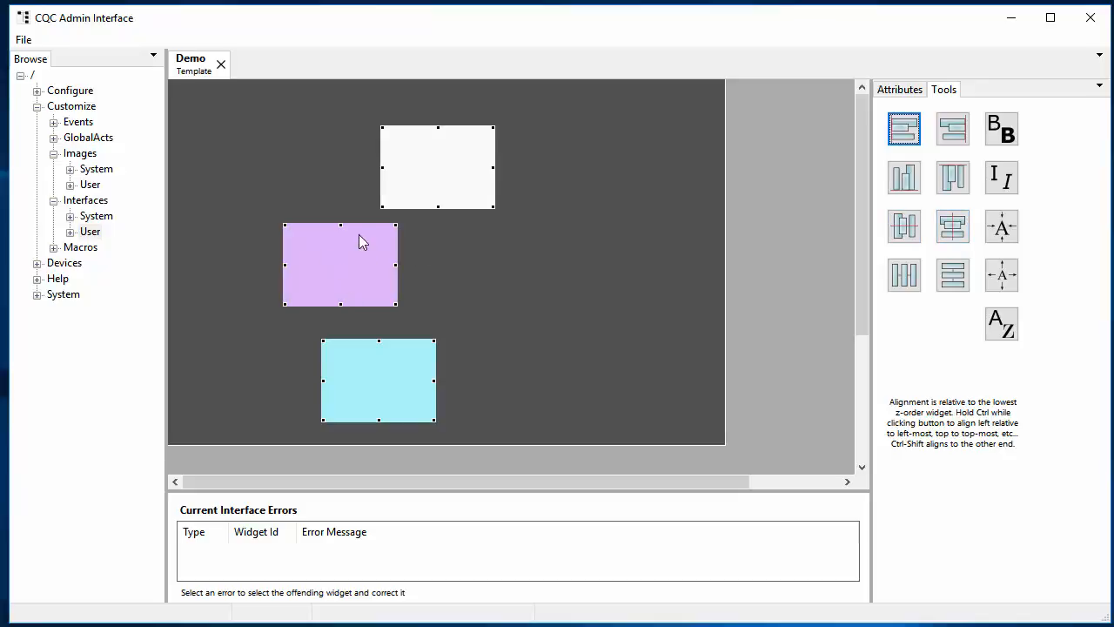
click(953, 227)
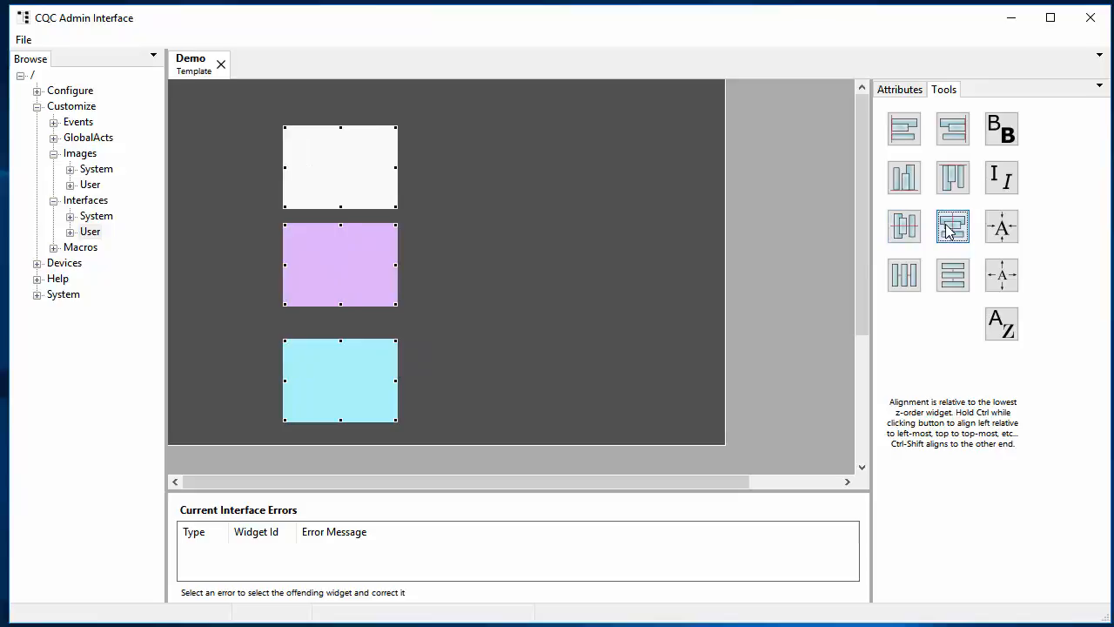
mouse_move(952, 228)
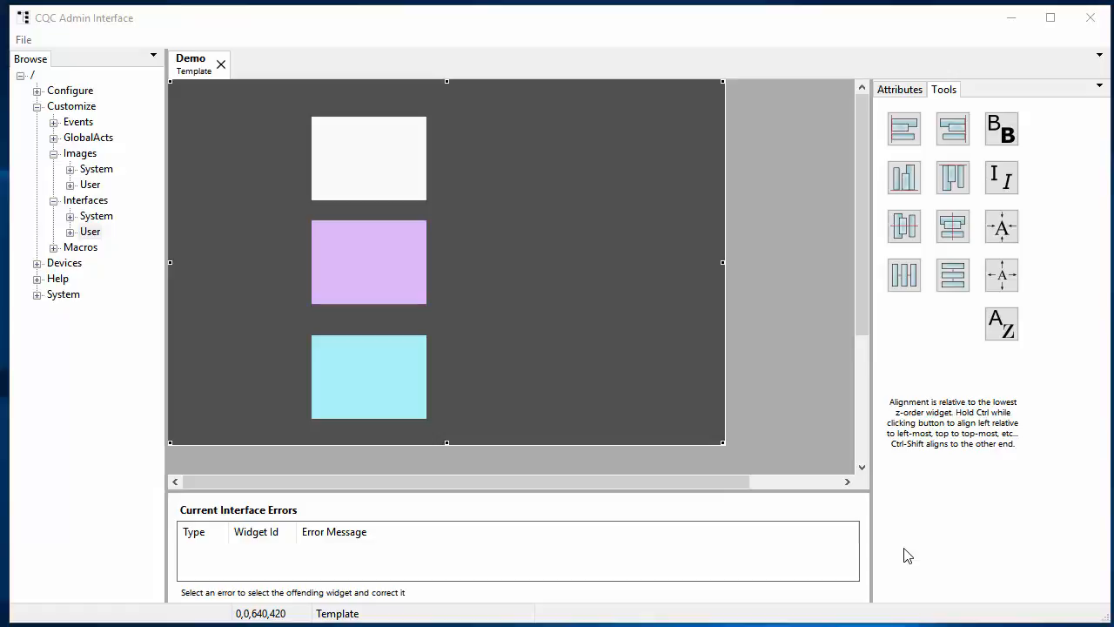
Box-select all three rectangles and group them from the context menu.
drag(291, 100, 466, 444)
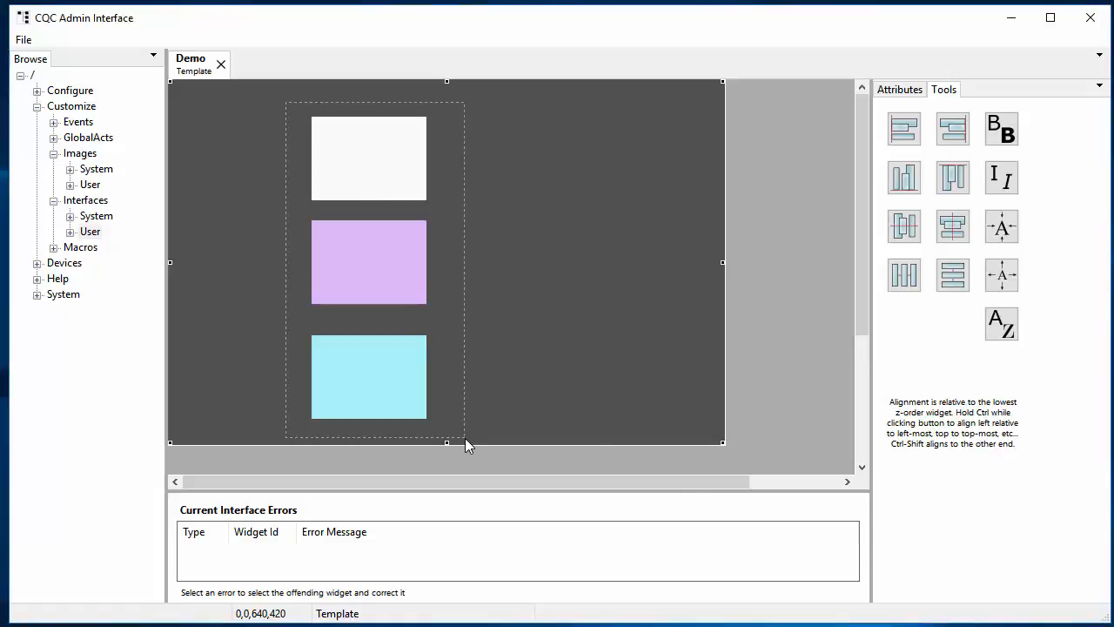
right_click(466, 444)
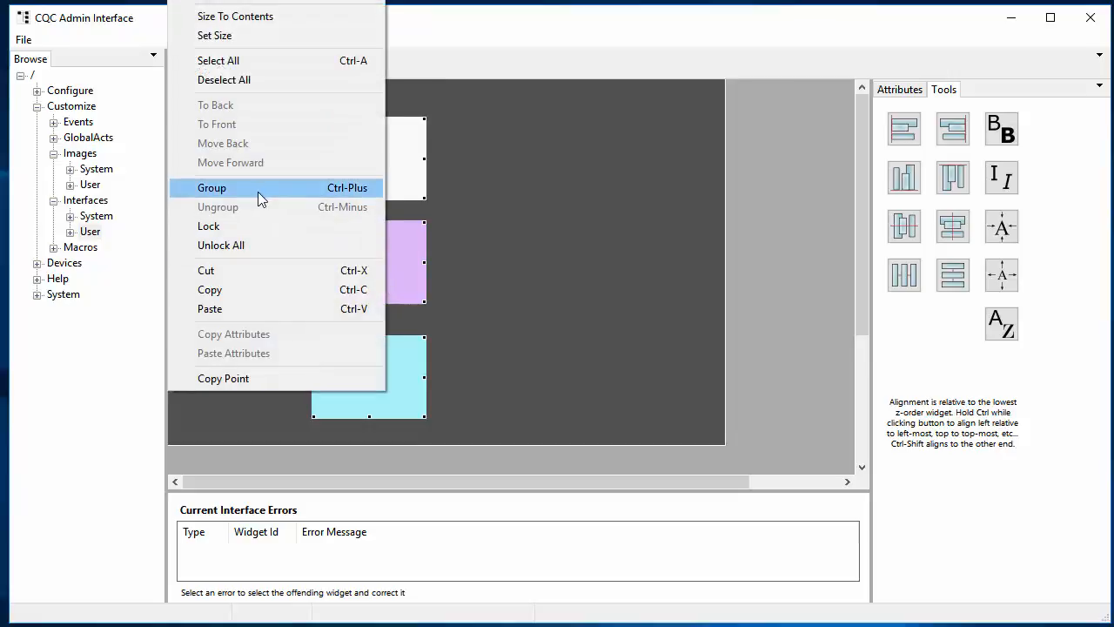
click(211, 188)
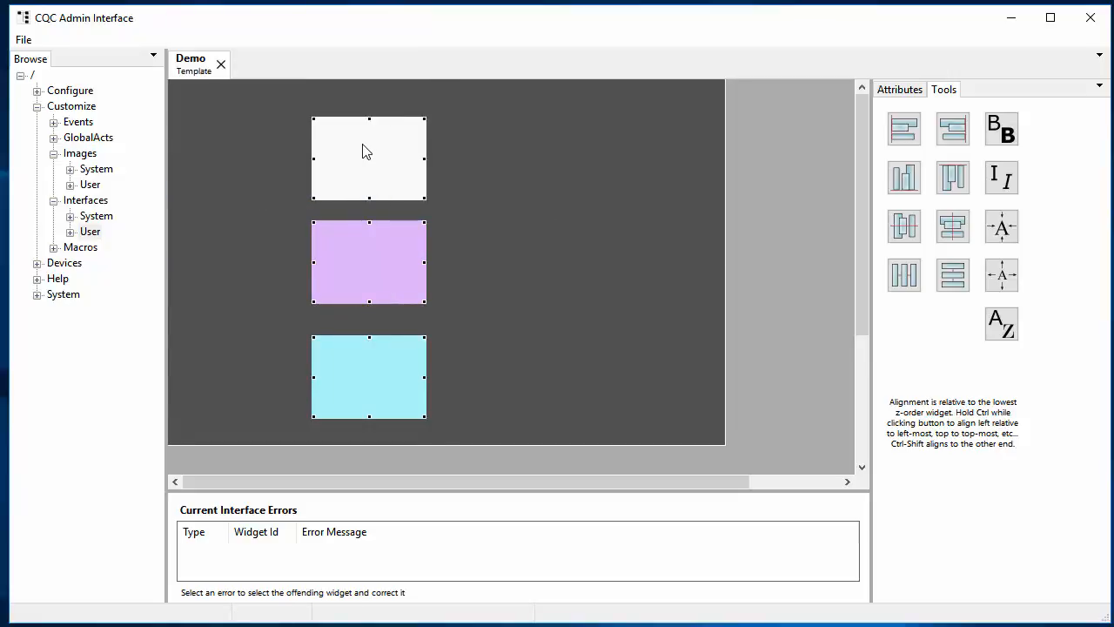
mouse_move(402, 146)
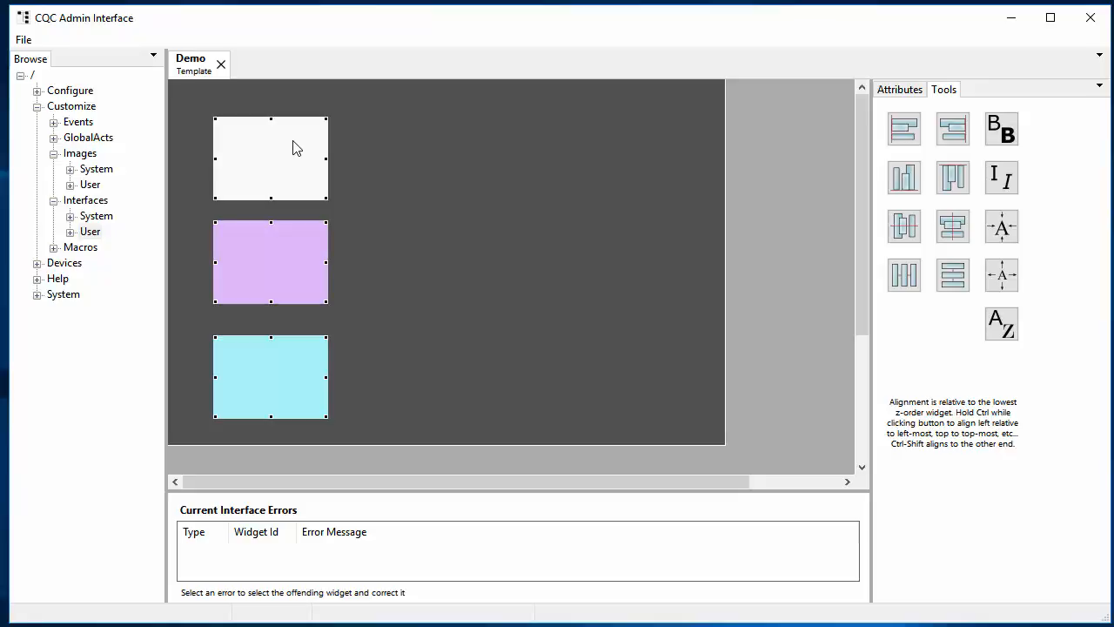
mouse_move(289, 152)
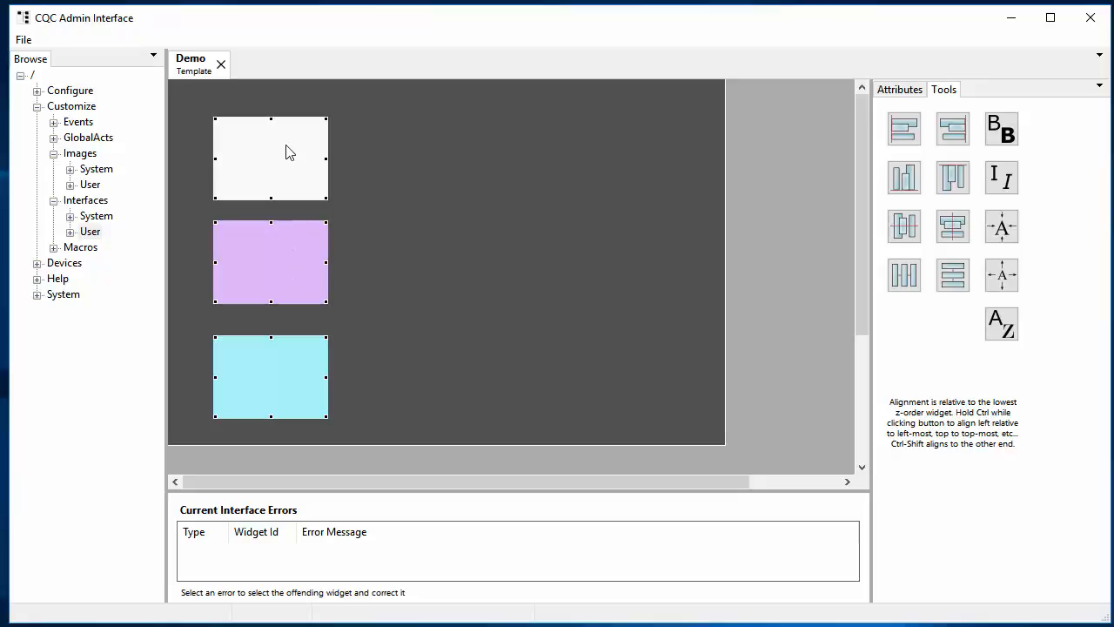
Paste a copy of the grouped rectangle column onto the template.
right_click(290, 152)
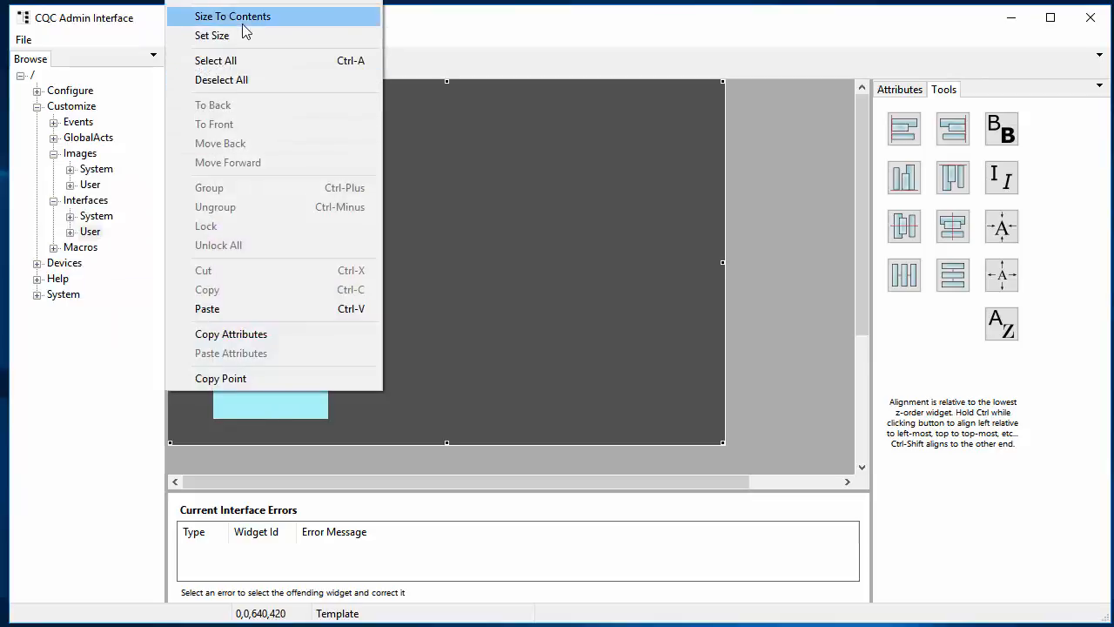
click(232, 16)
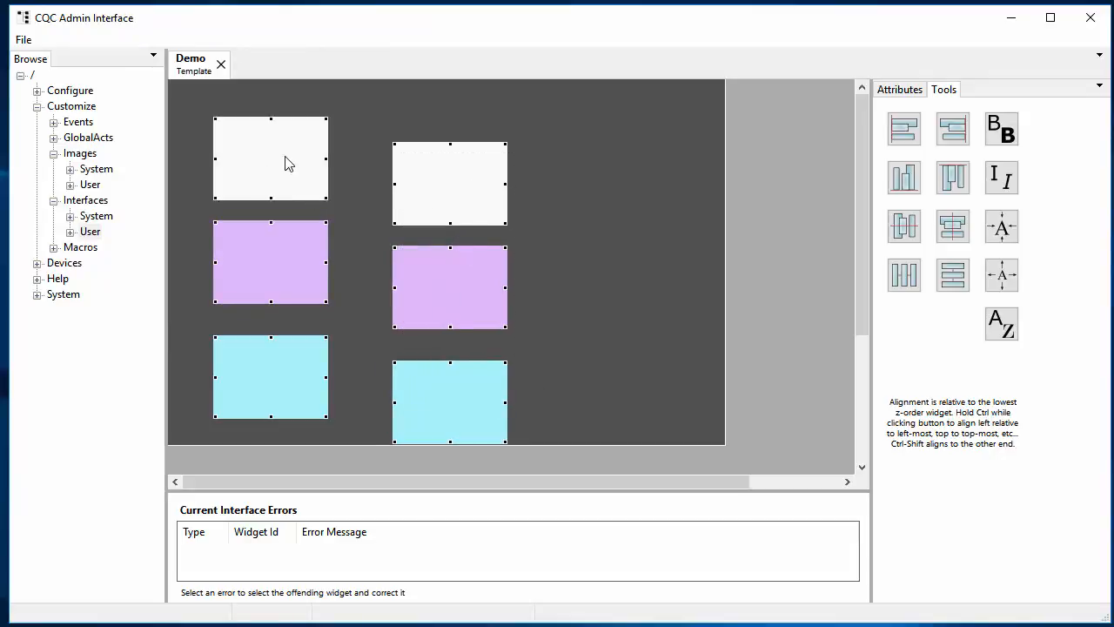
mouse_move(426, 174)
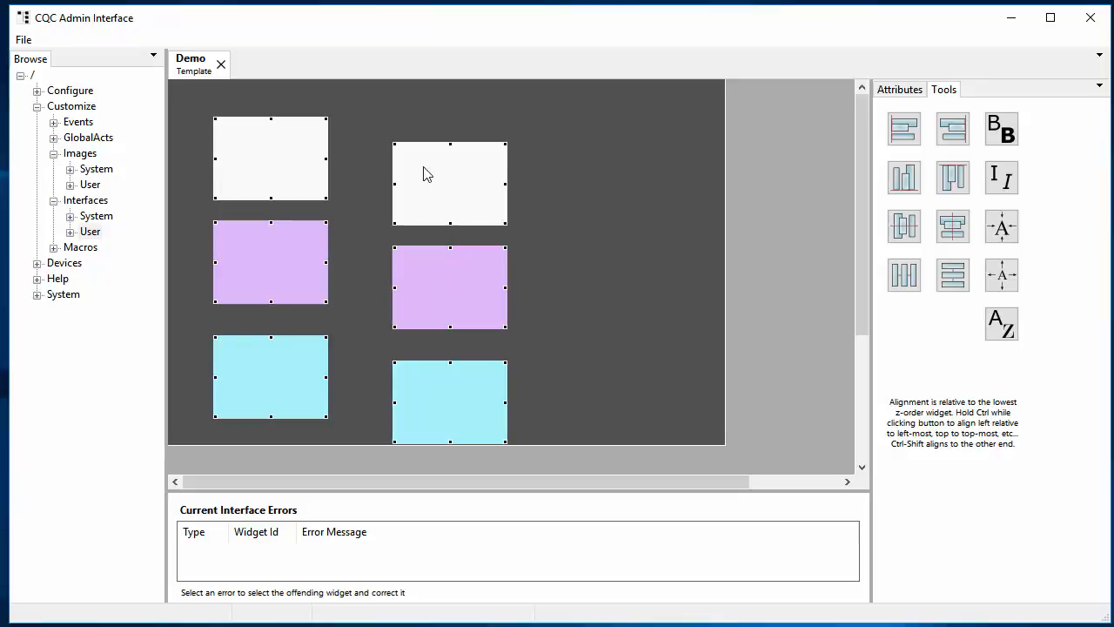
mouse_move(299, 163)
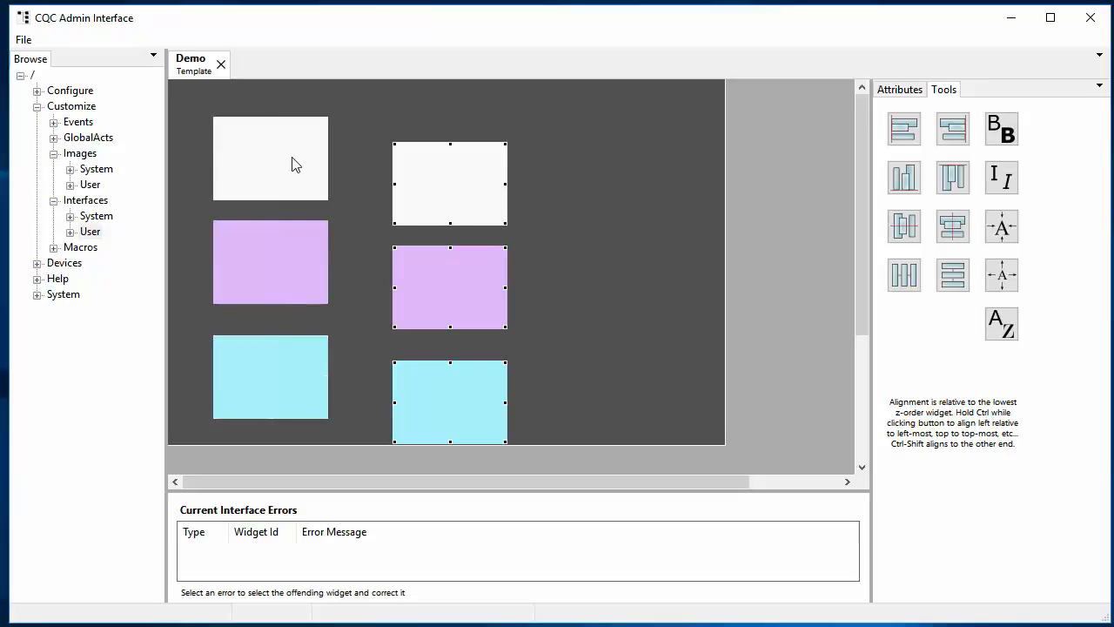
mouse_move(290, 166)
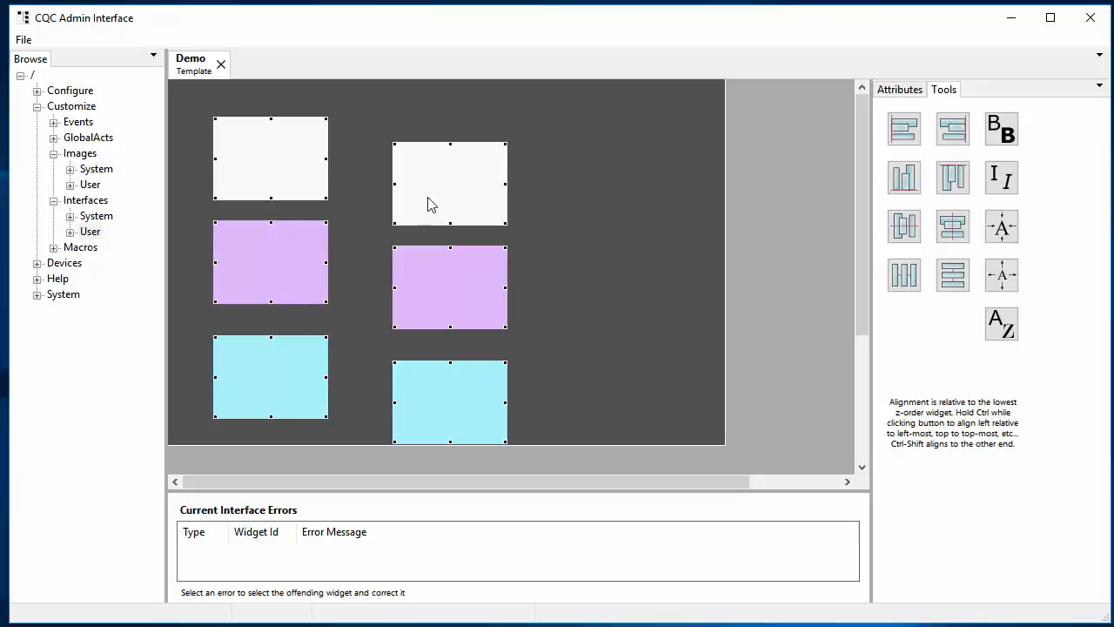
Apply Align Top to both rectangle columns.
click(952, 178)
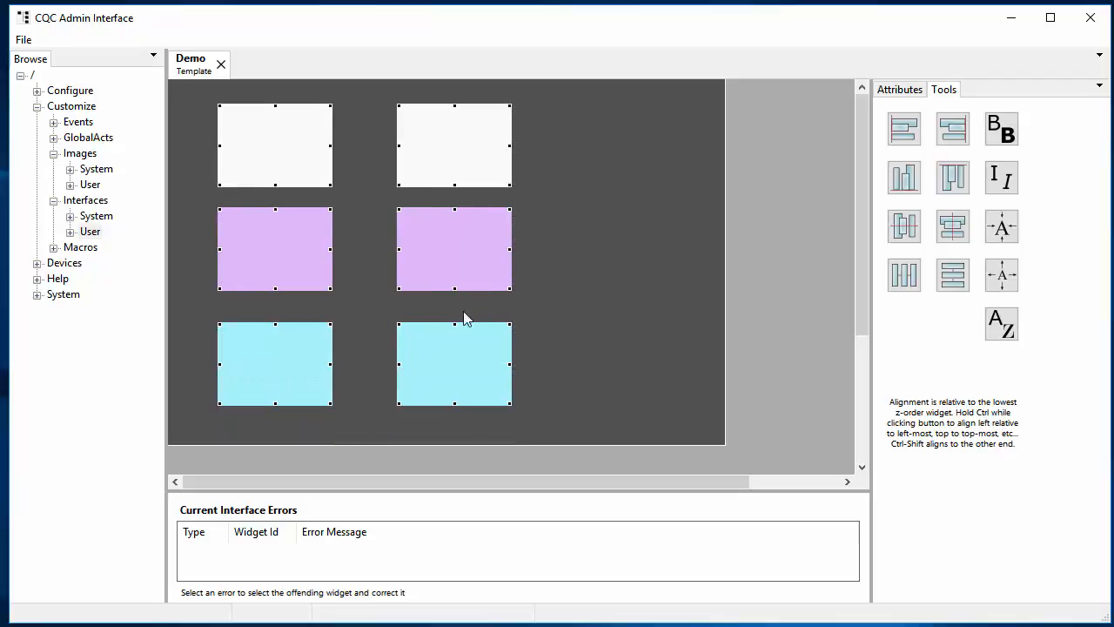
mouse_move(454, 370)
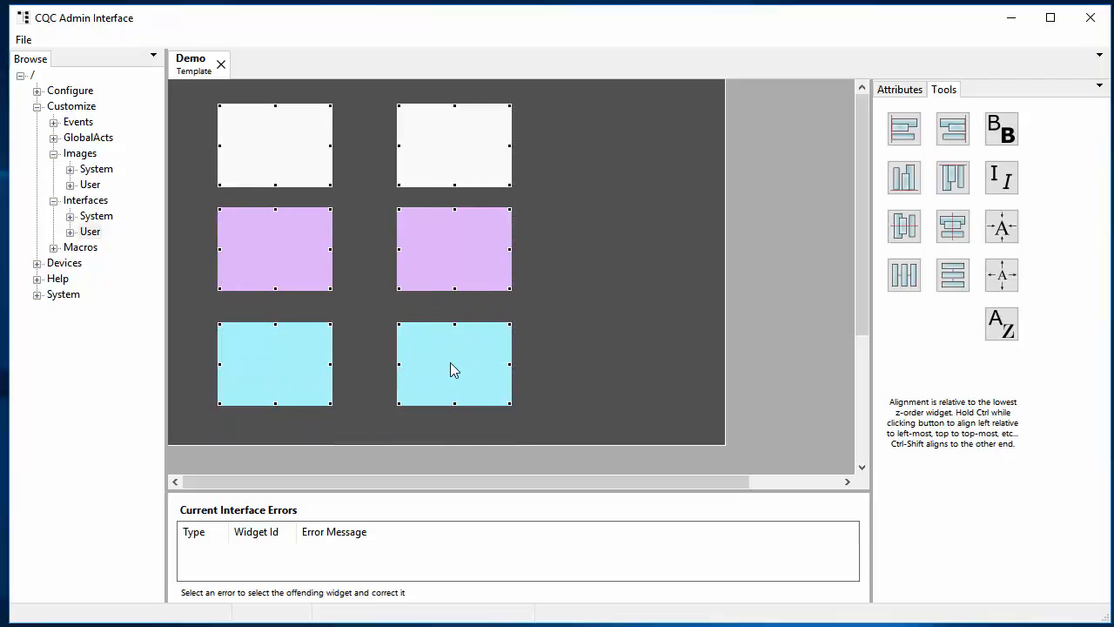
mouse_move(465, 370)
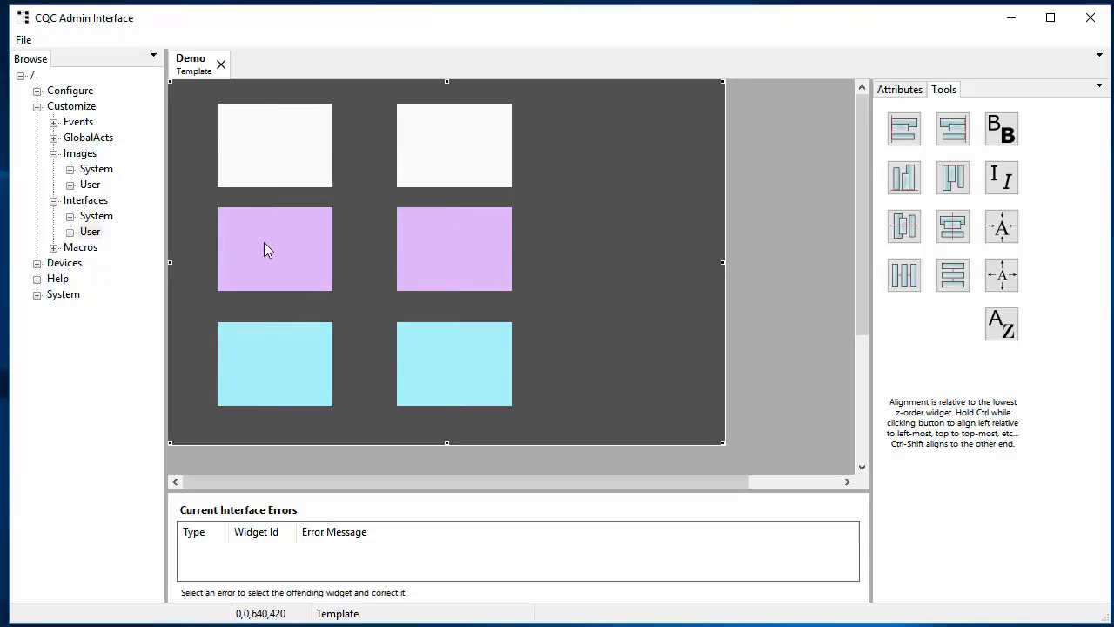
click(274, 249)
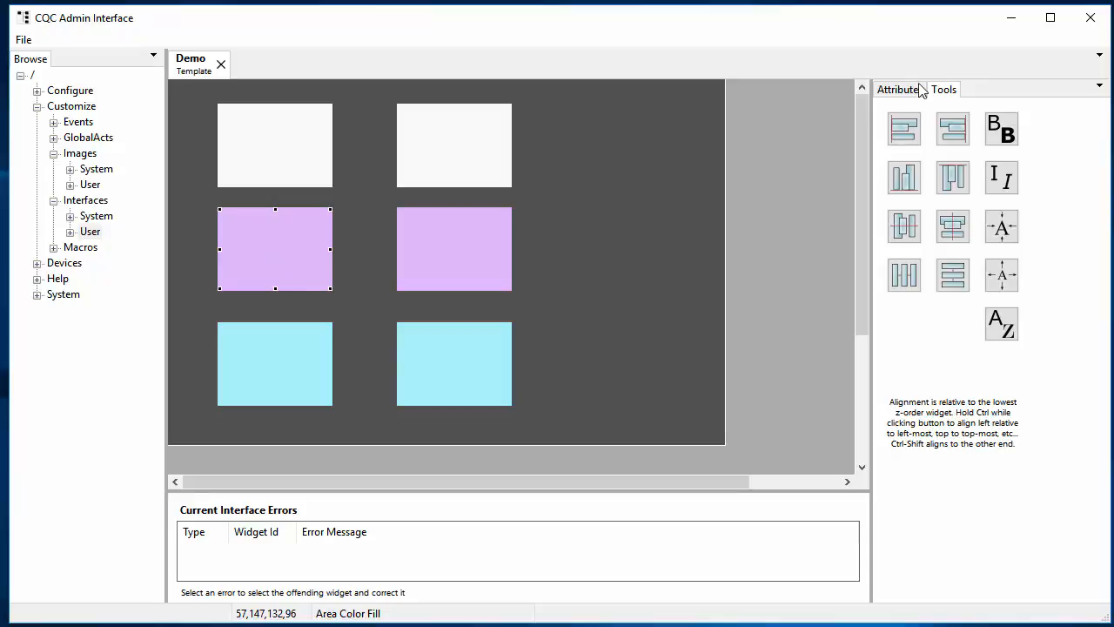
click(900, 89)
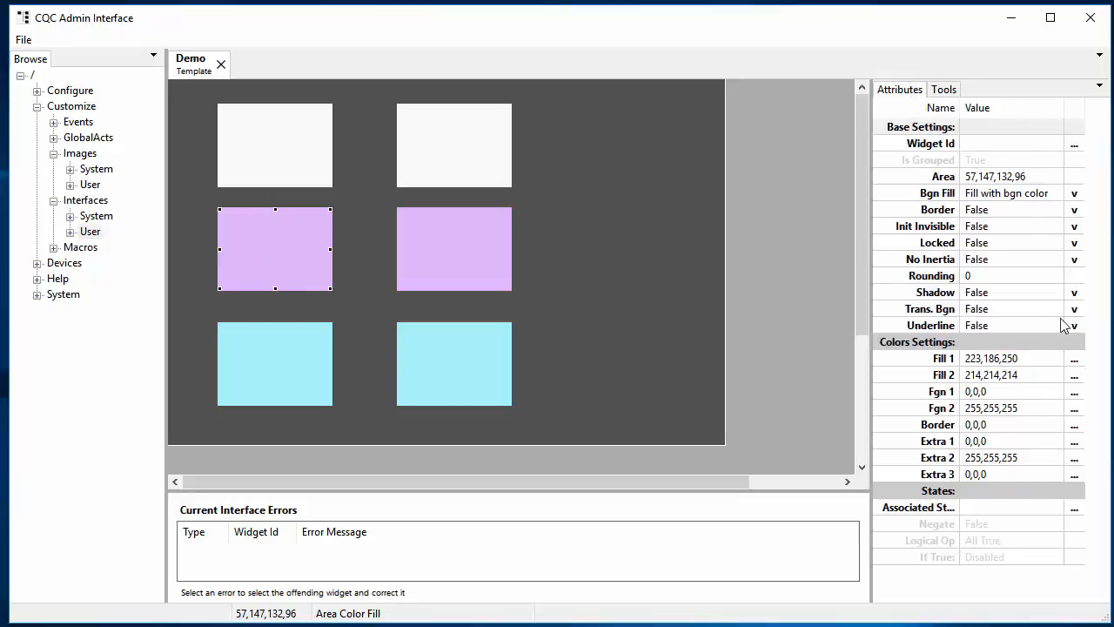
click(944, 89)
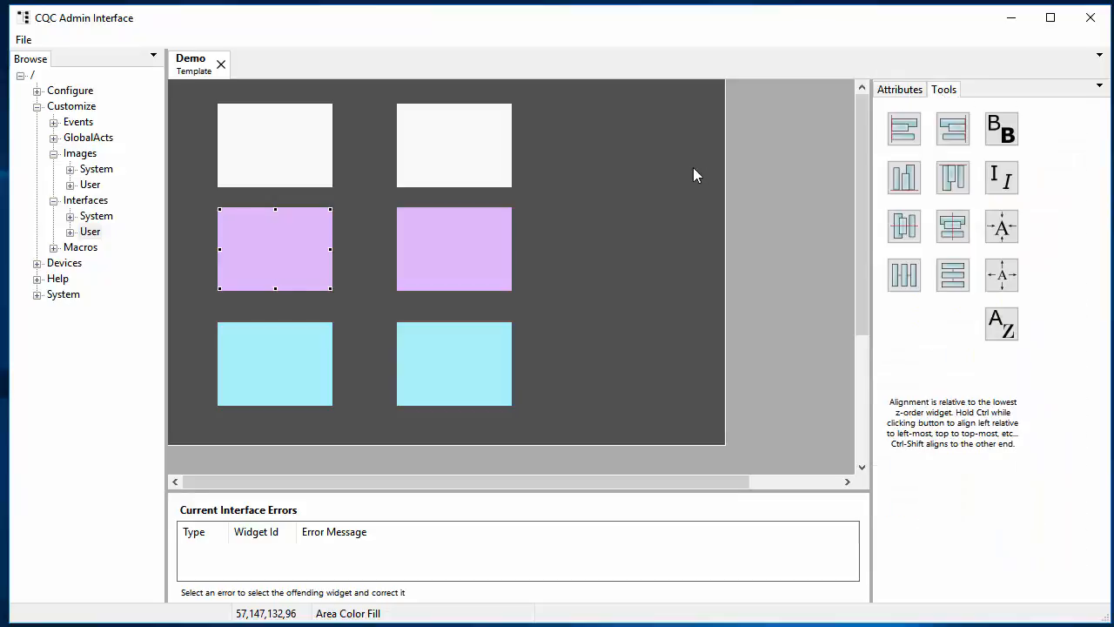
mouse_move(654, 175)
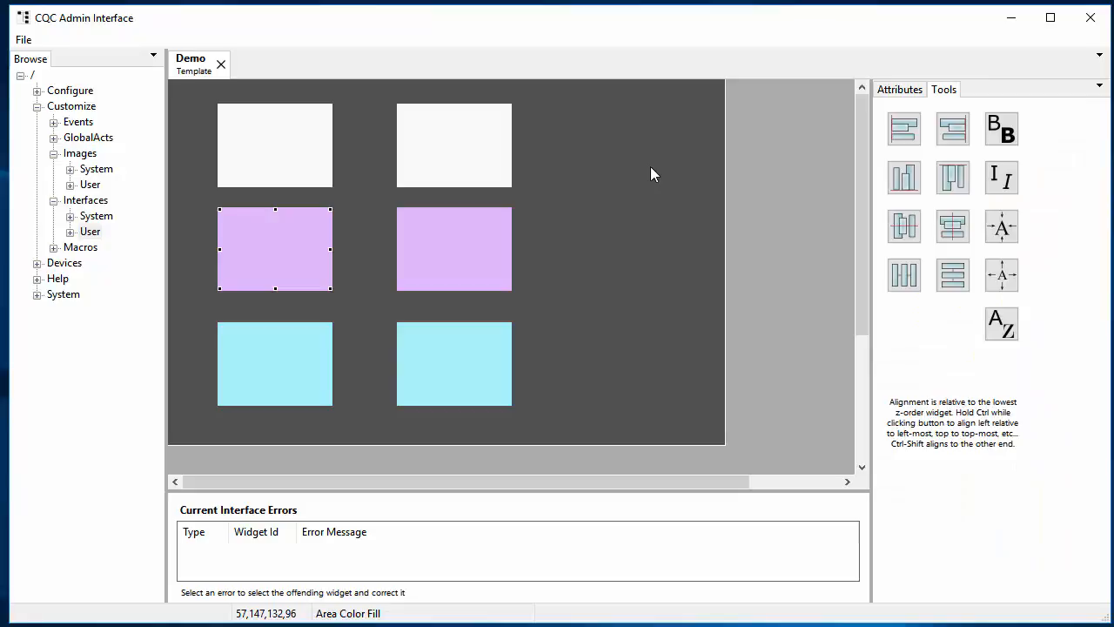
mouse_move(463, 248)
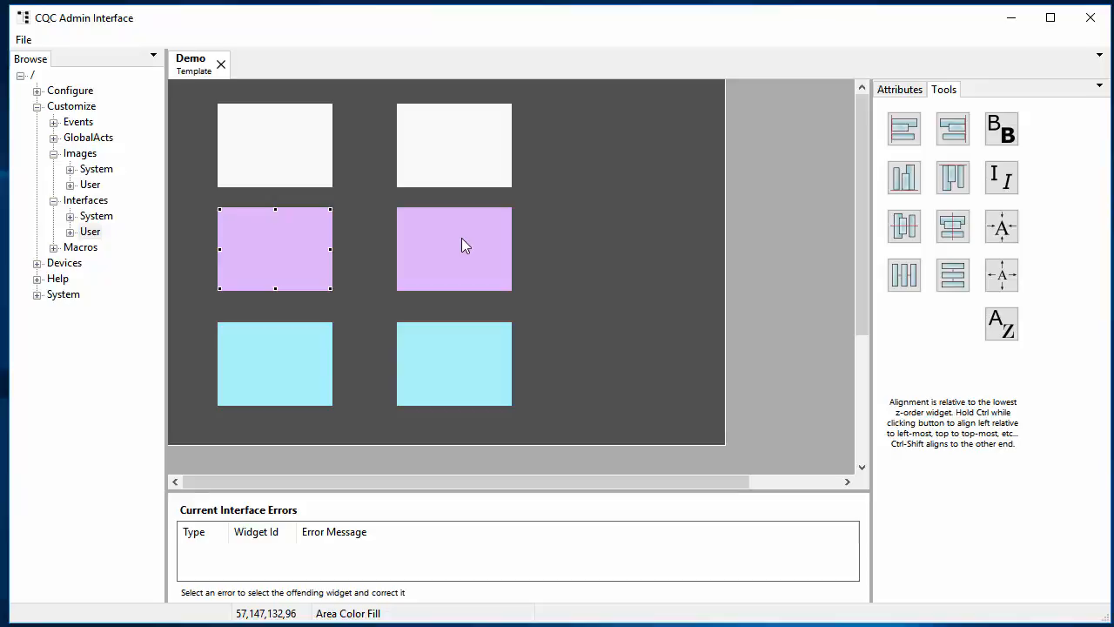
Add the right purple rectangle to the current selection.
click(454, 248)
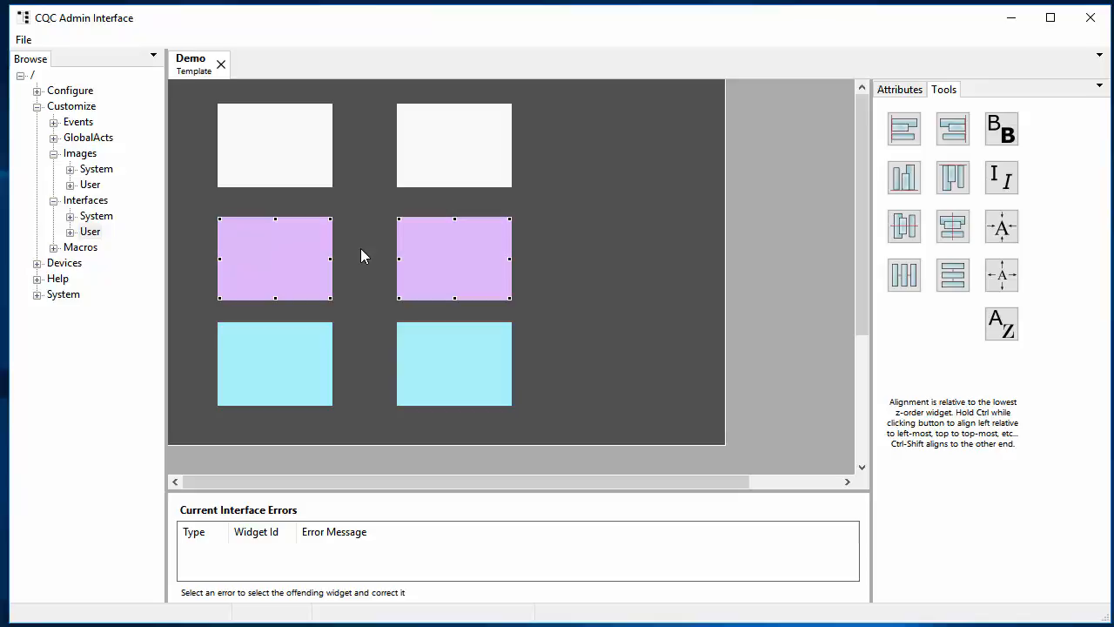
mouse_move(591, 360)
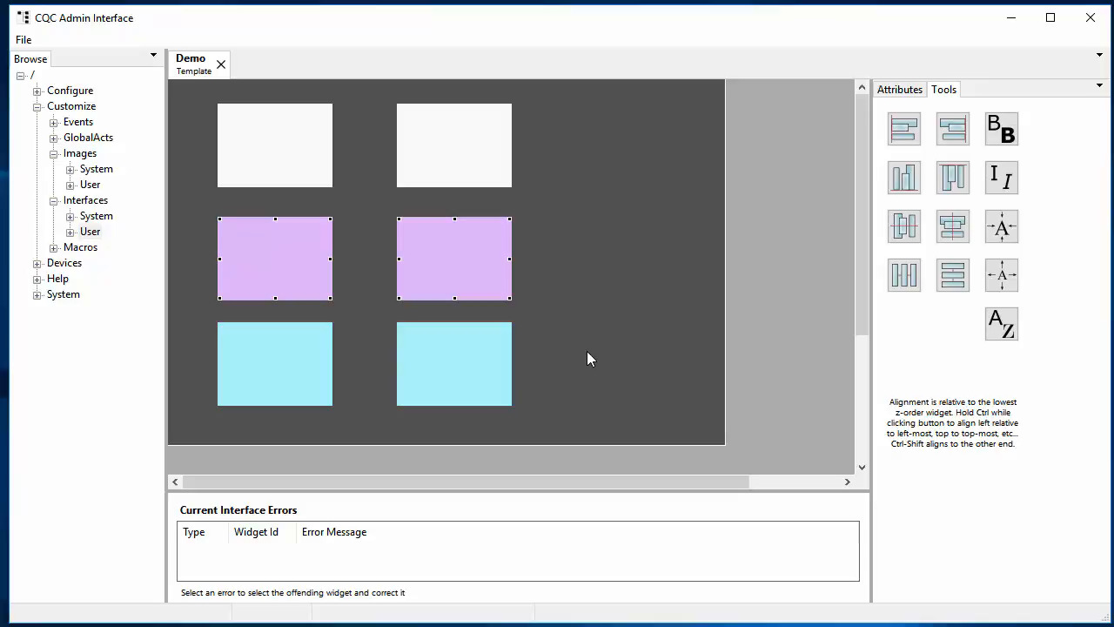
mouse_move(193, 96)
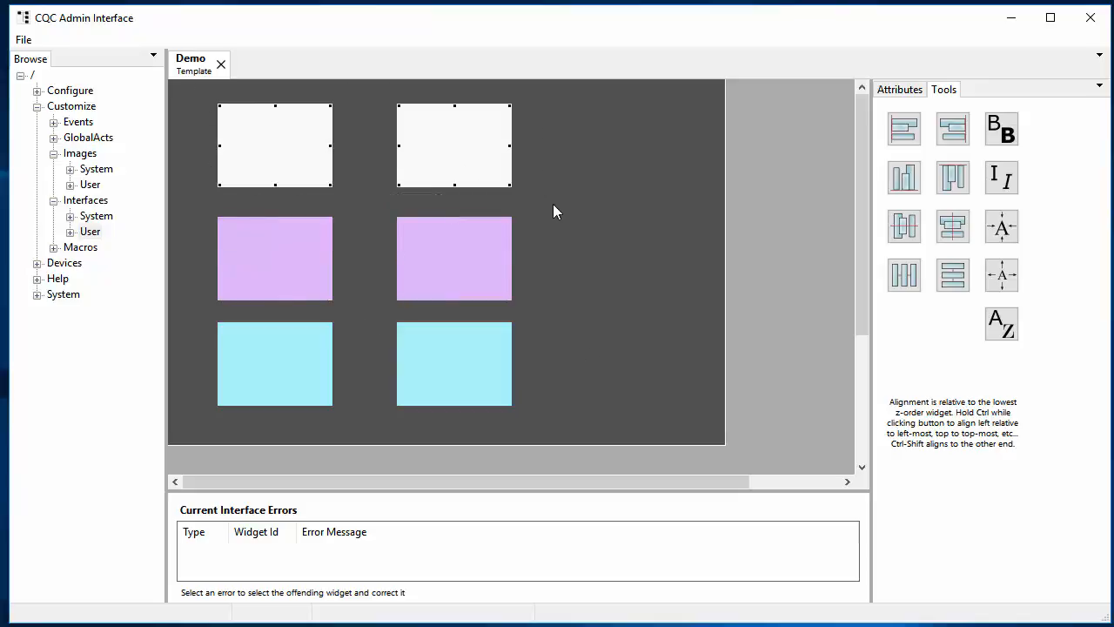
mouse_move(191, 99)
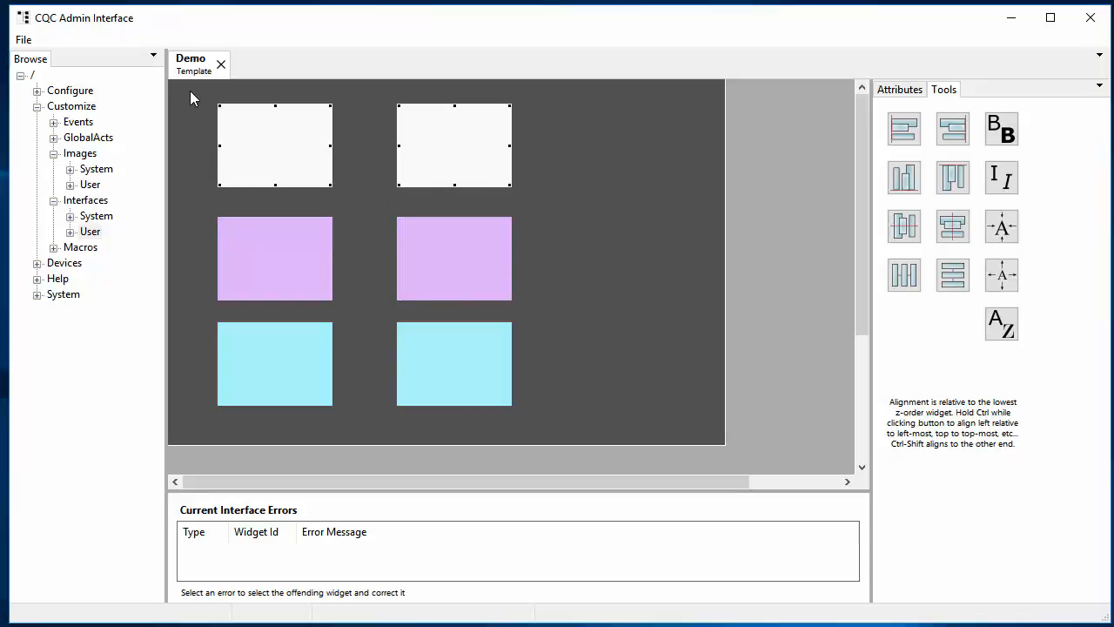
drag(187, 87, 573, 278)
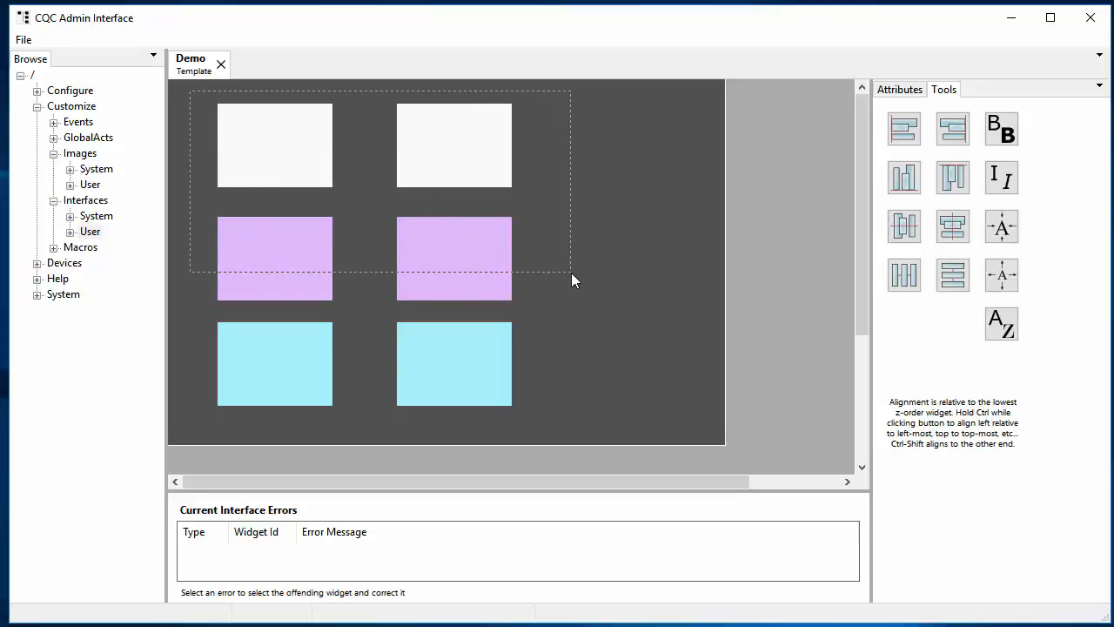